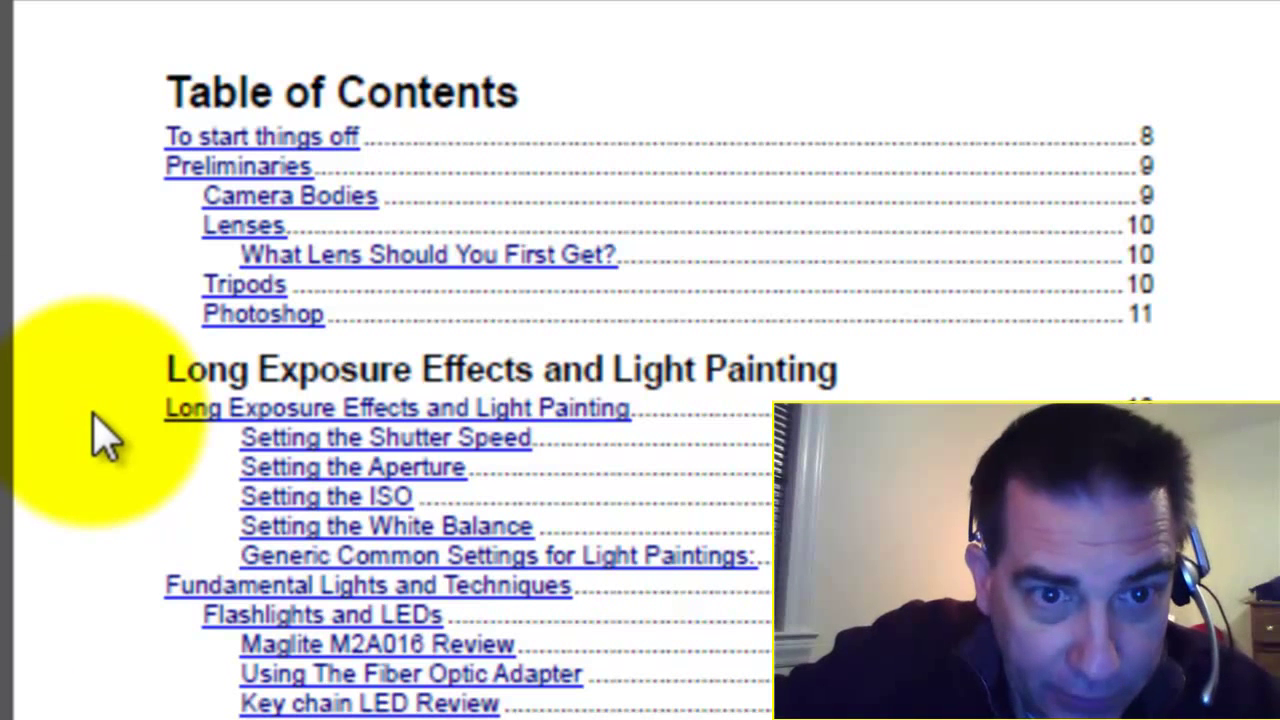
{"action": "mouse_move", "coordinate": [120, 620]}
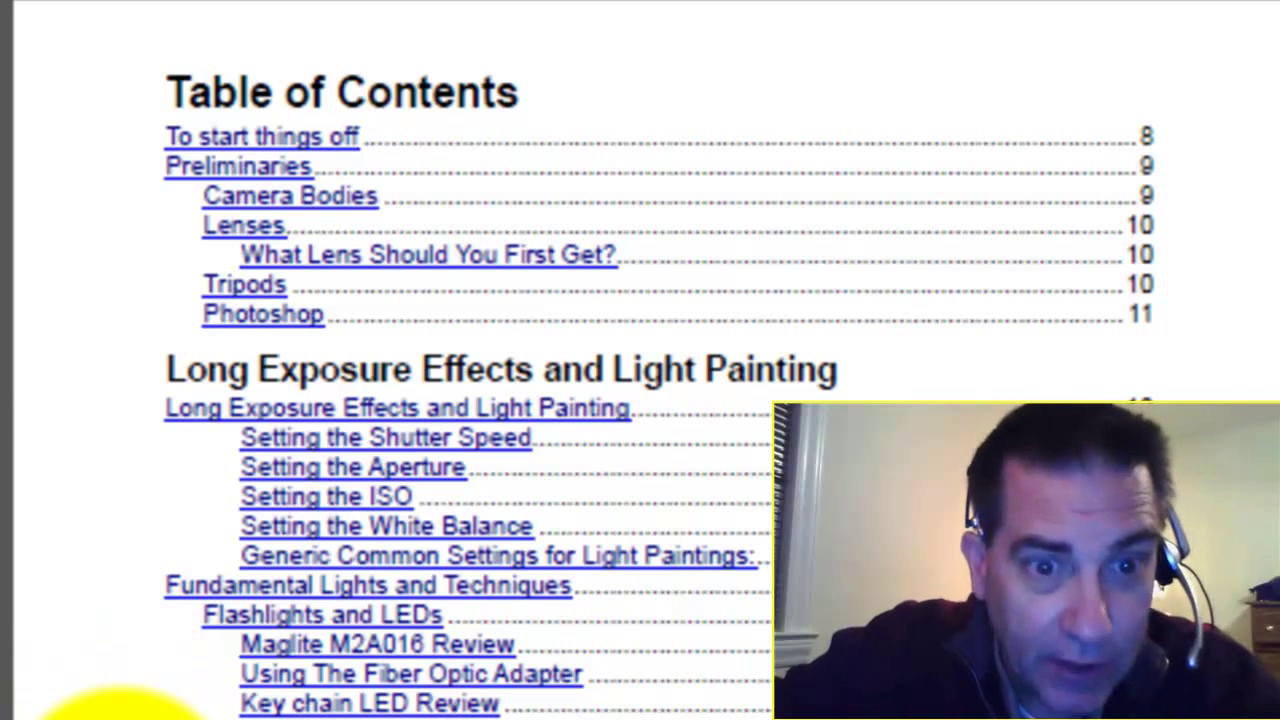
{"action": "scroll", "scroll_direction": "down", "scroll_amount": 3}
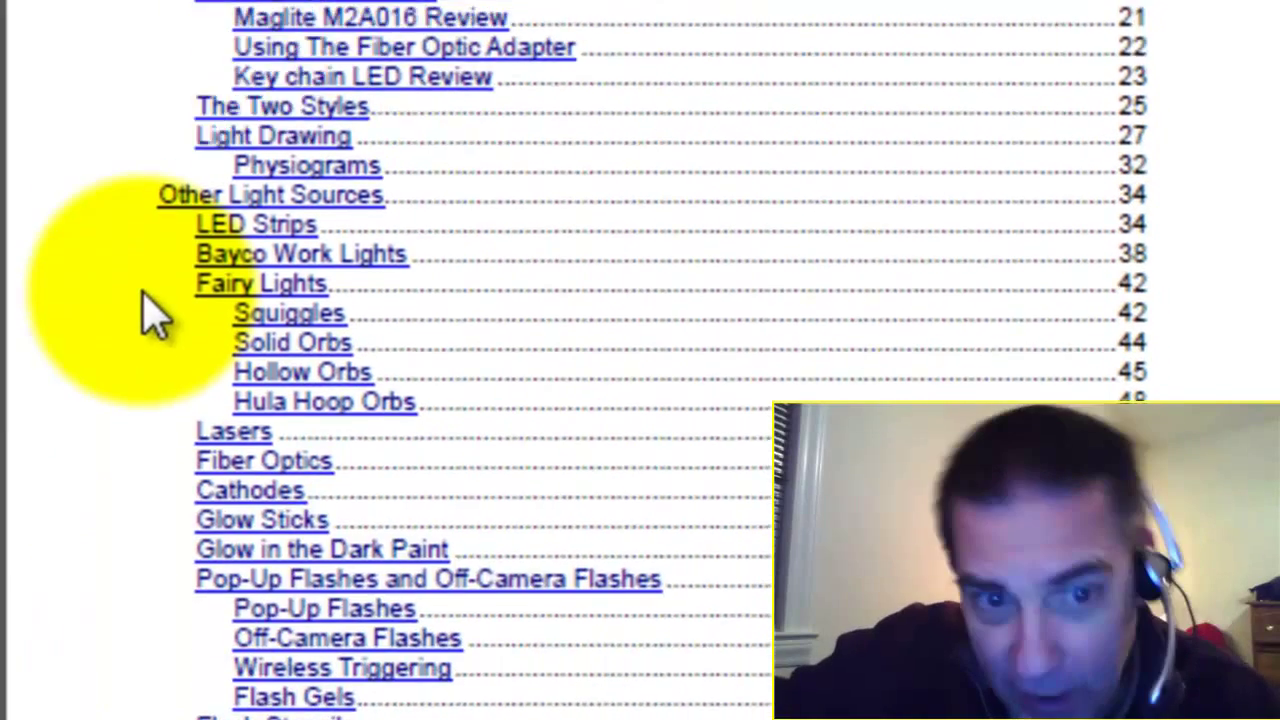
{"action": "scroll", "scroll_direction": "down", "scroll_amount": 3}
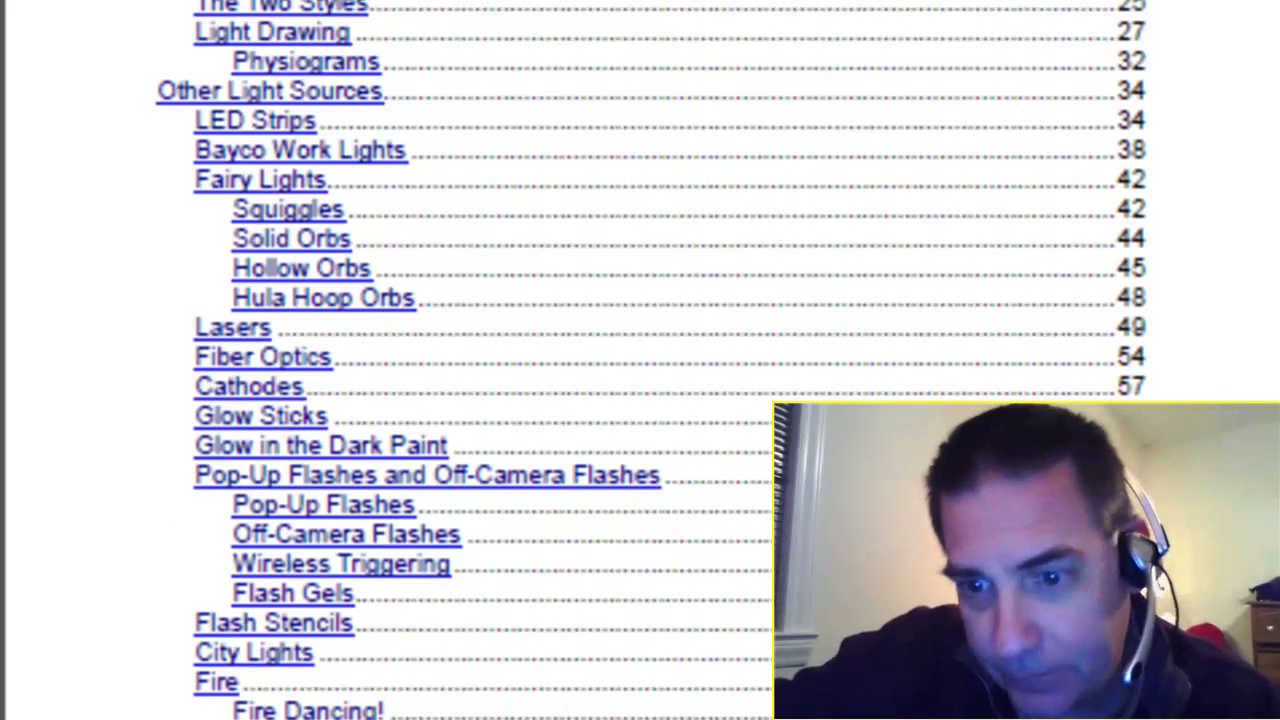
{"action": "scroll", "scroll_direction": "down", "scroll_amount": 3}
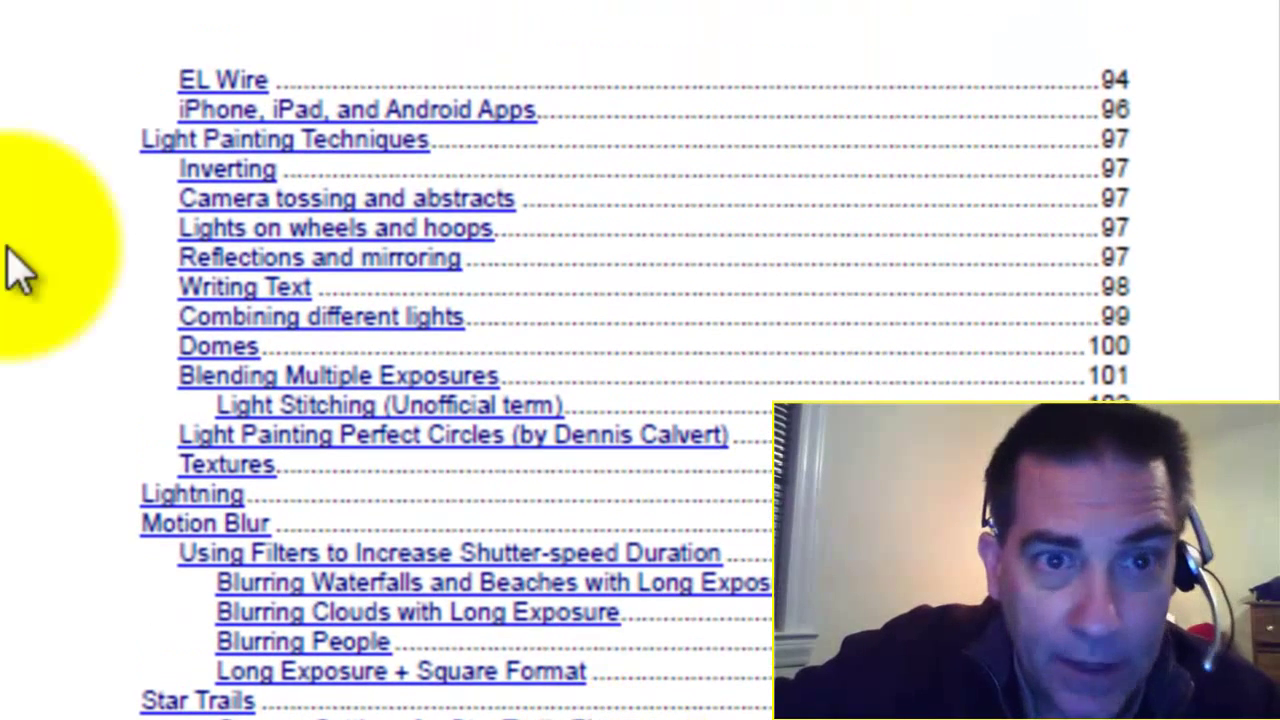
{"action": "mouse_move", "coordinate": [70, 190]}
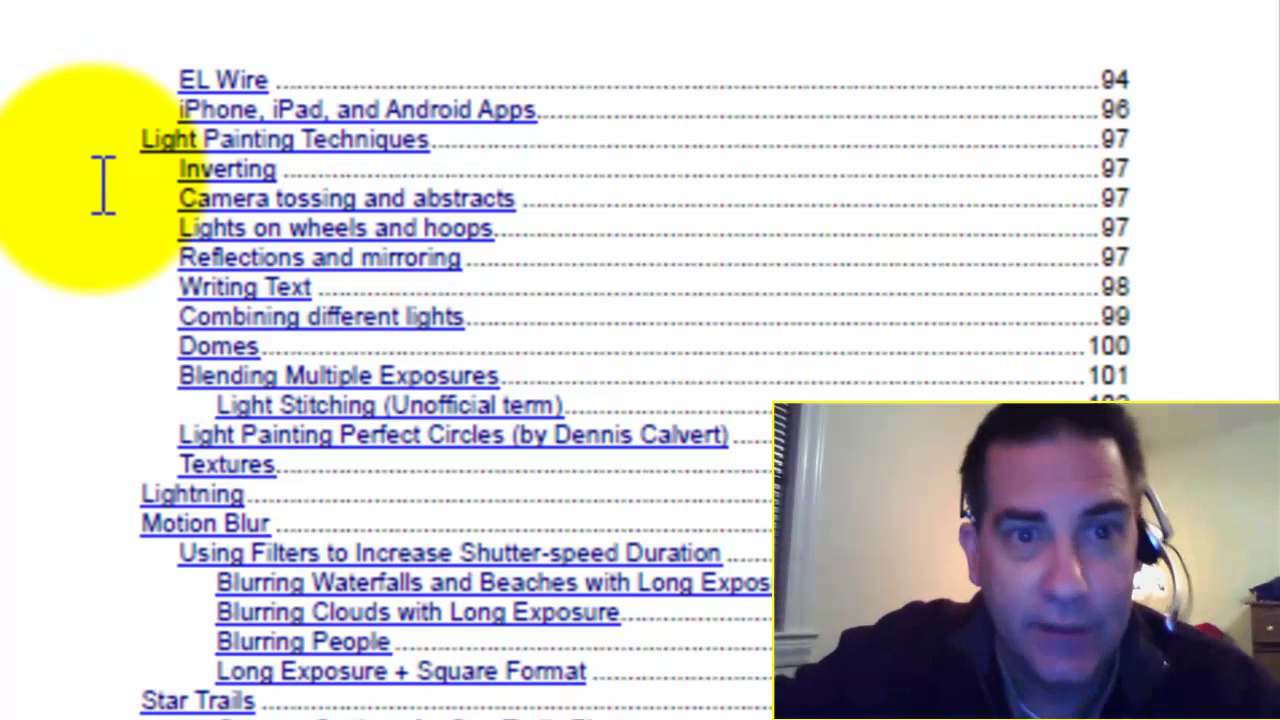
{"action": "mouse_move", "coordinate": [135, 335]}
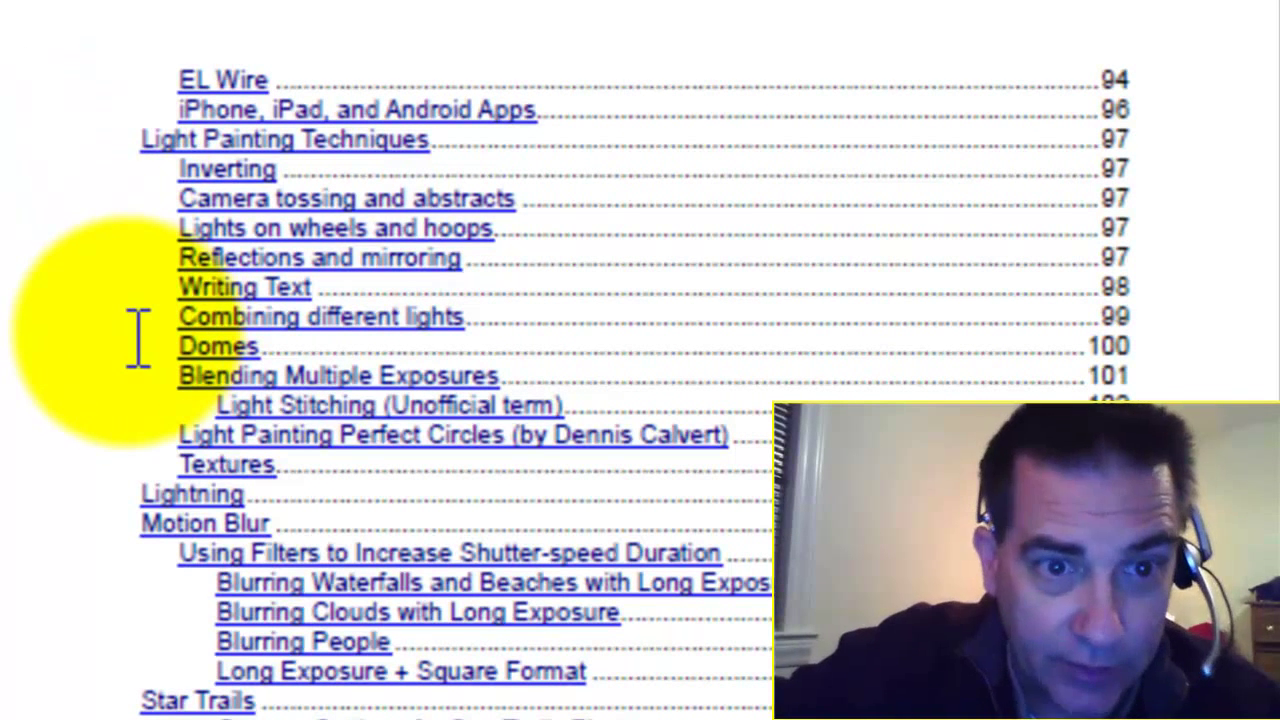
{"action": "mouse_move", "coordinate": [110, 555]}
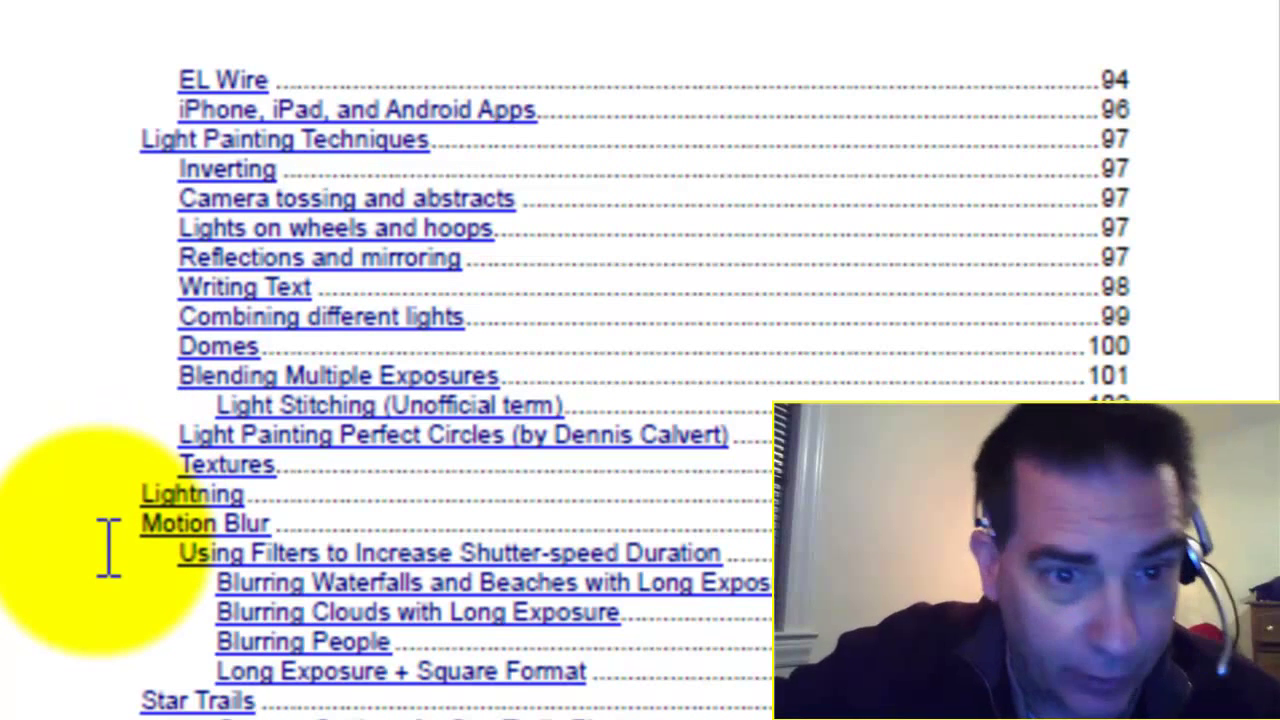
{"action": "scroll", "scroll_direction": "down", "scroll_amount": 3}
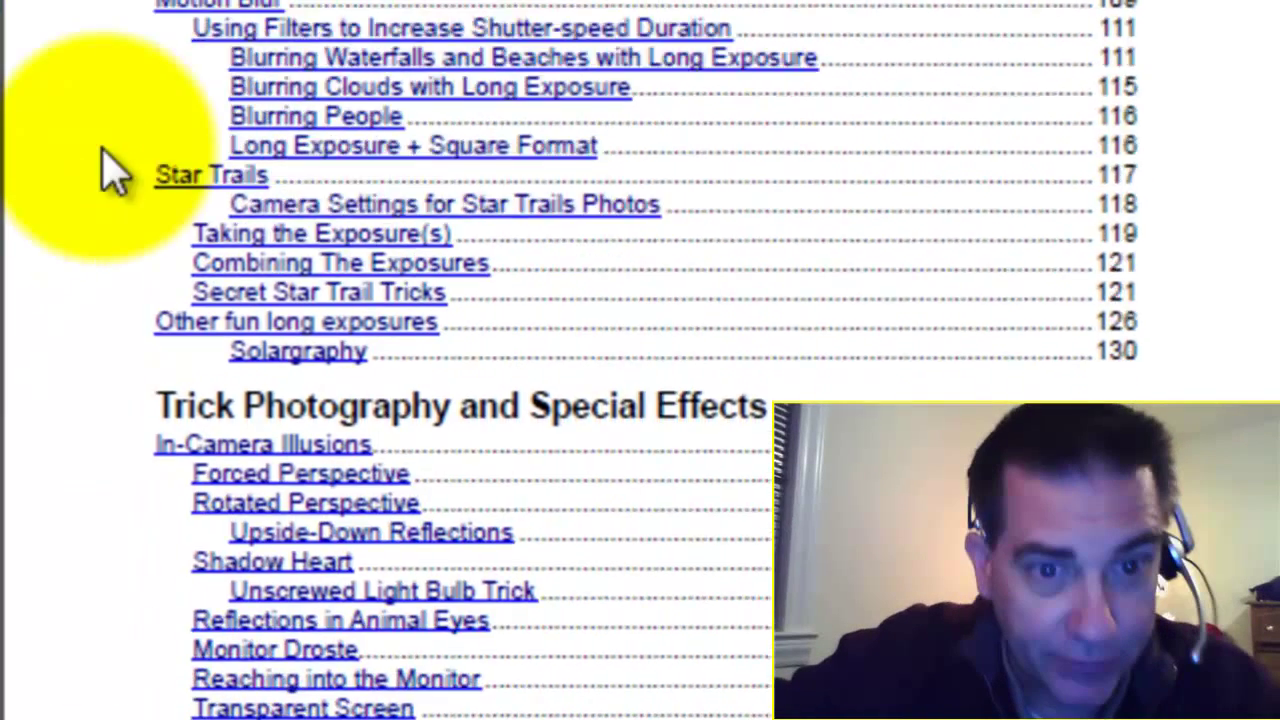
{"action": "scroll", "scroll_direction": "down", "scroll_amount": 3}
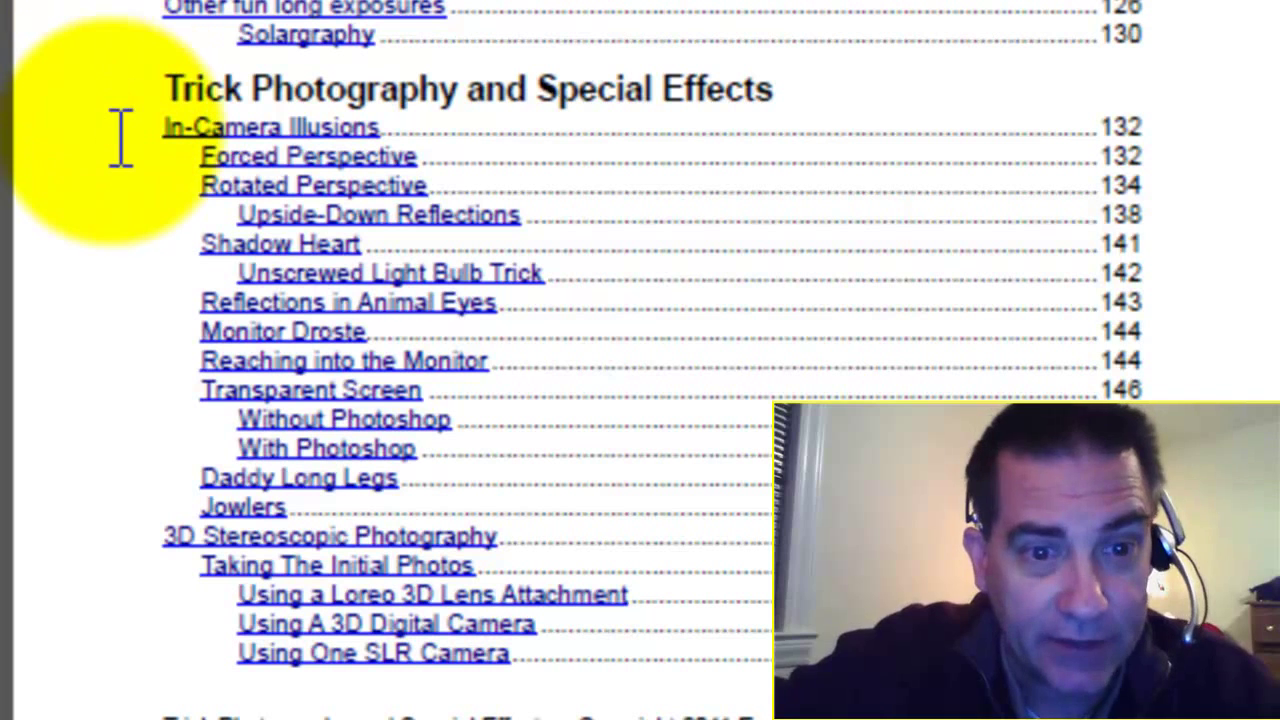
{"action": "mouse_move", "coordinate": [120, 165]}
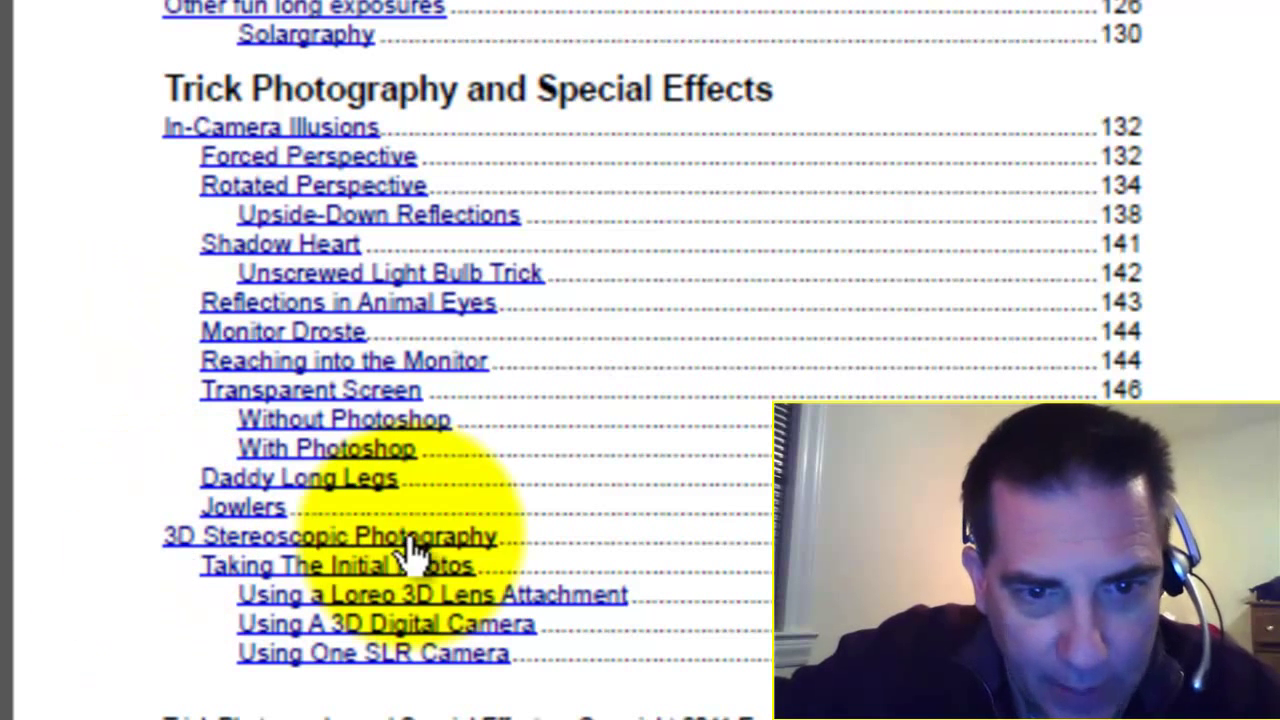
{"action": "scroll", "scroll_direction": "down", "scroll_amount": 3}
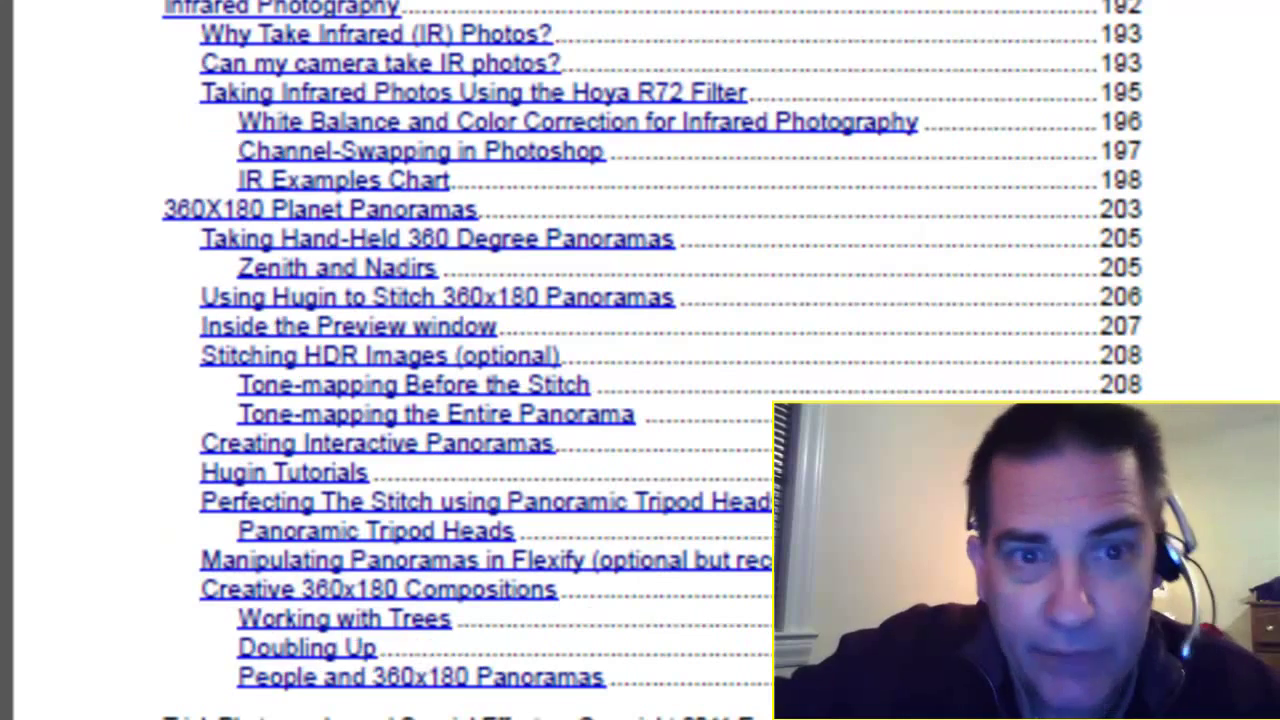
{"action": "scroll", "scroll_direction": "up", "scroll_amount": 3}
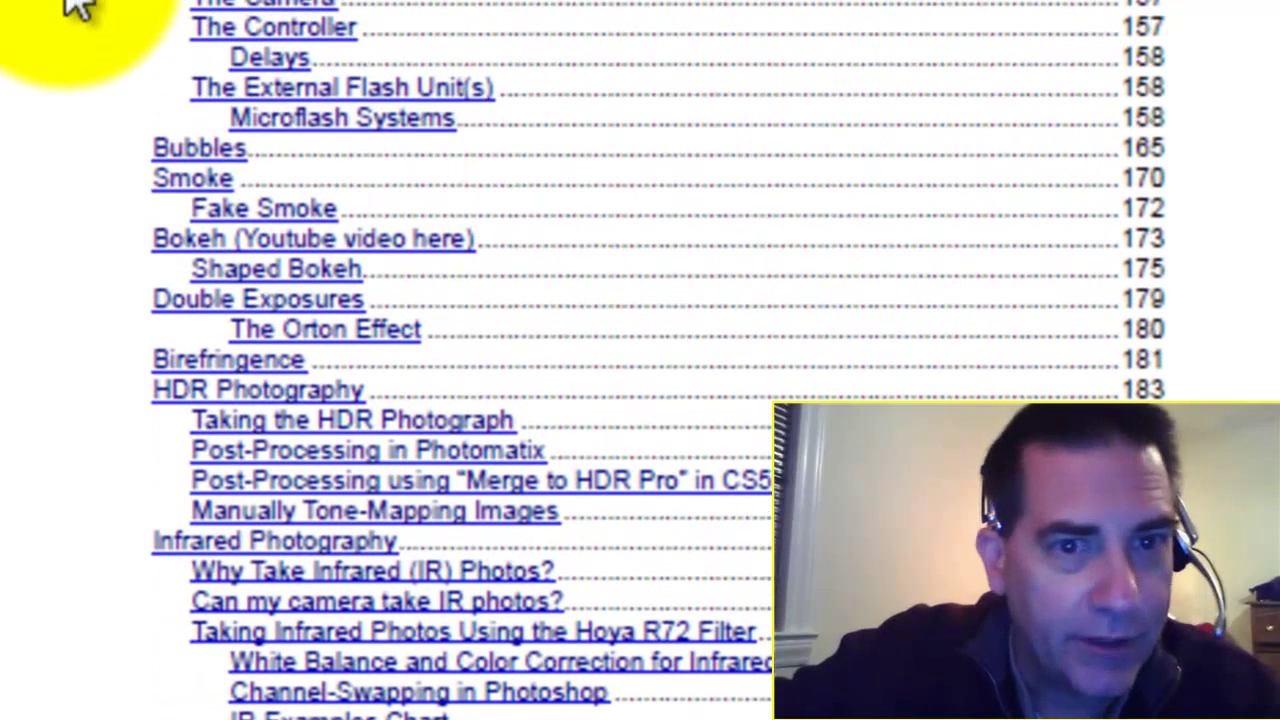
{"action": "mouse_move", "coordinate": [105, 245]}
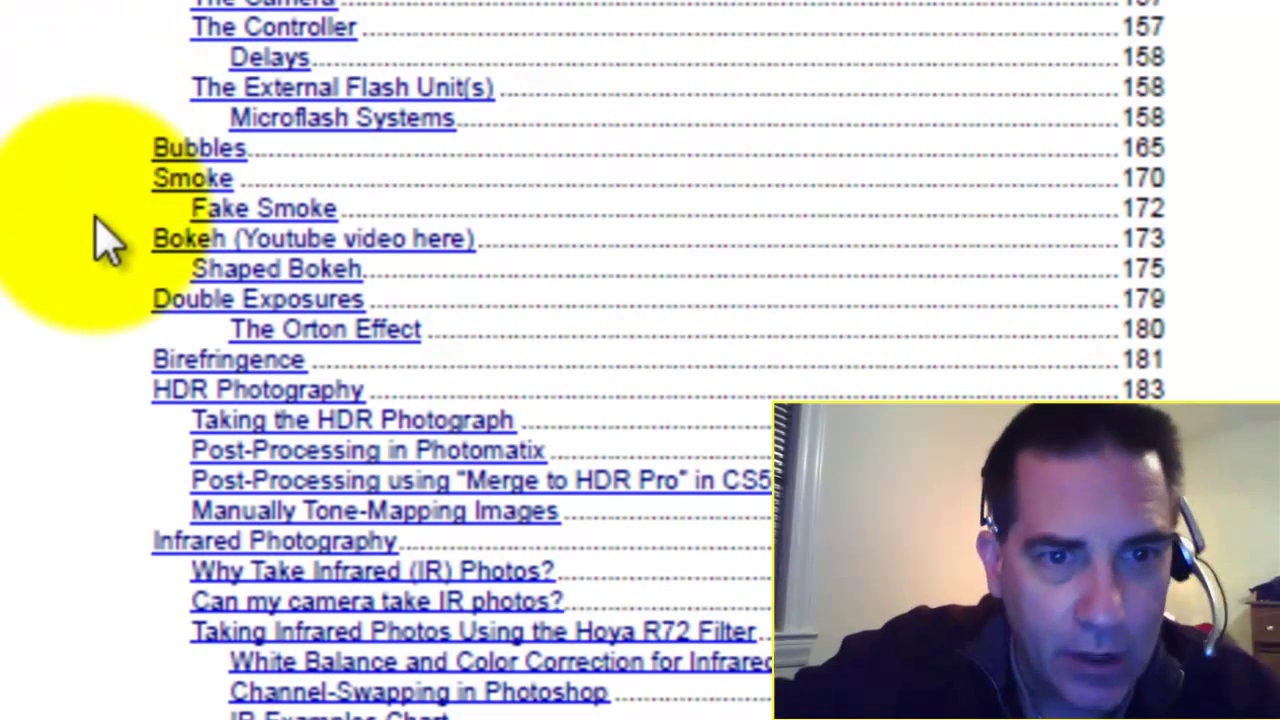
{"action": "mouse_move", "coordinate": [115, 360]}
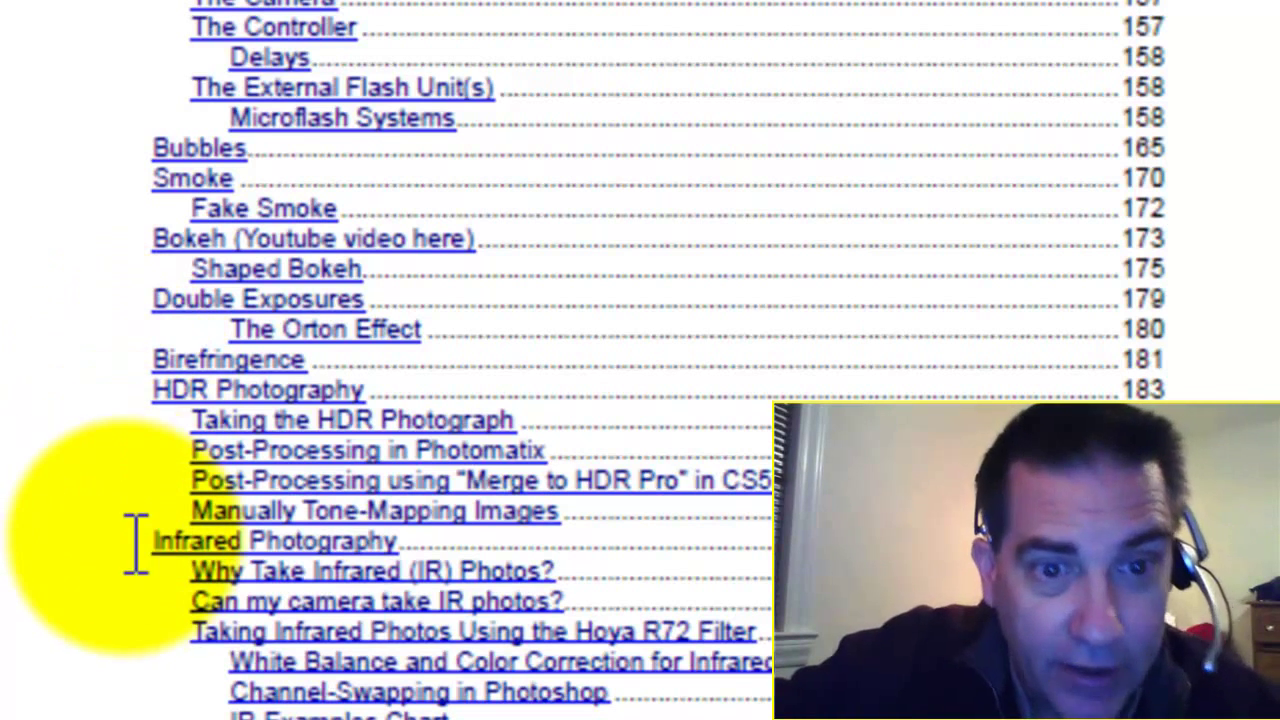
{"action": "scroll", "scroll_direction": "down", "scroll_amount": 3}
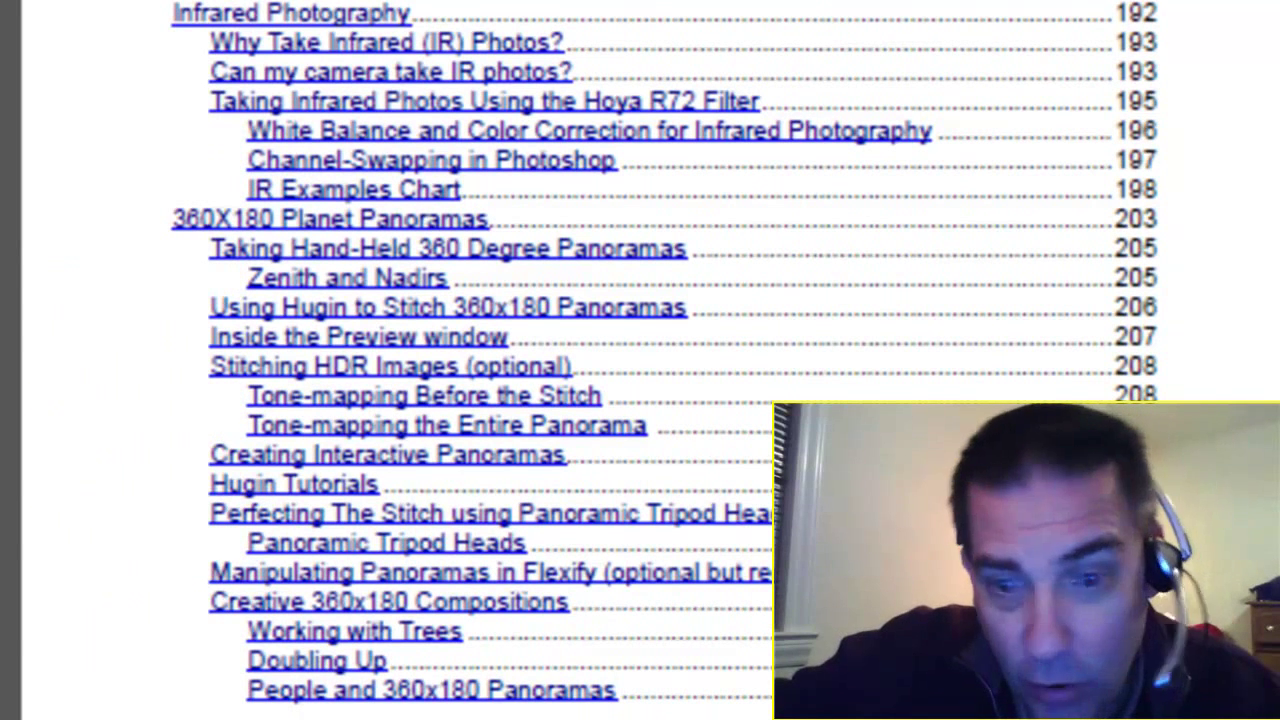
{"action": "scroll", "scroll_direction": "down", "scroll_amount": 3}
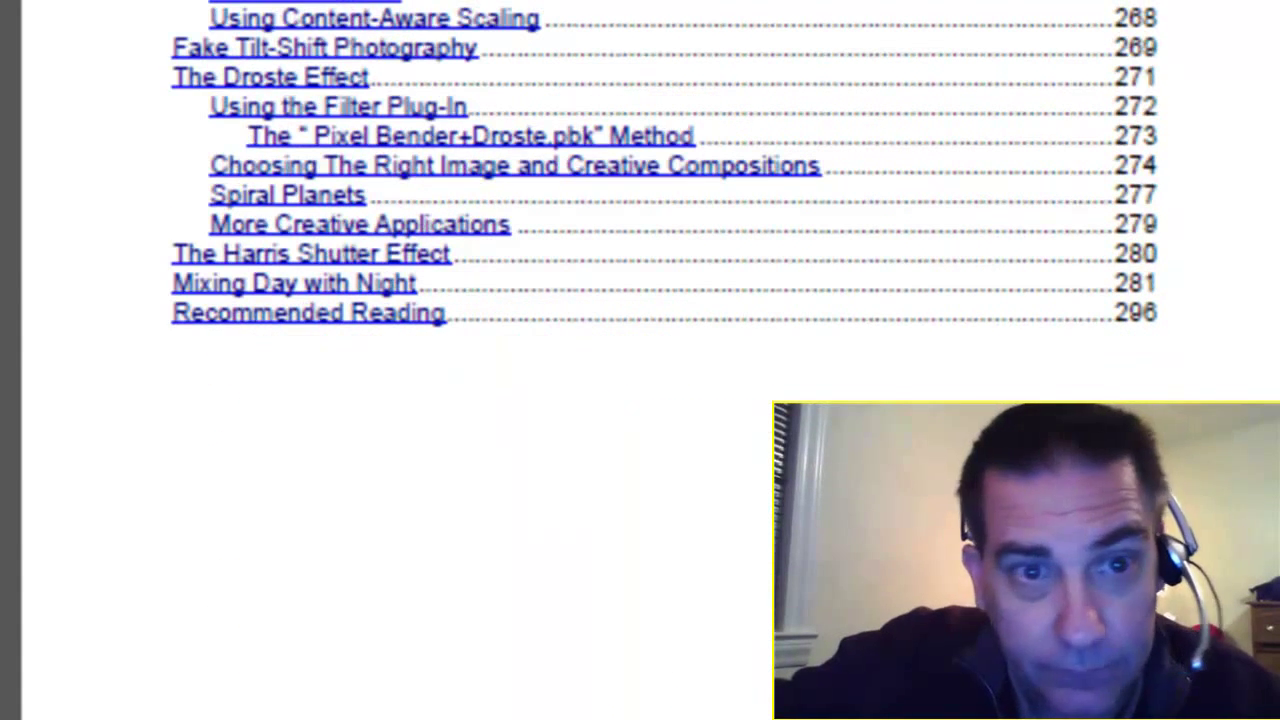
{"action": "scroll", "scroll_direction": "up", "scroll_amount": 3}
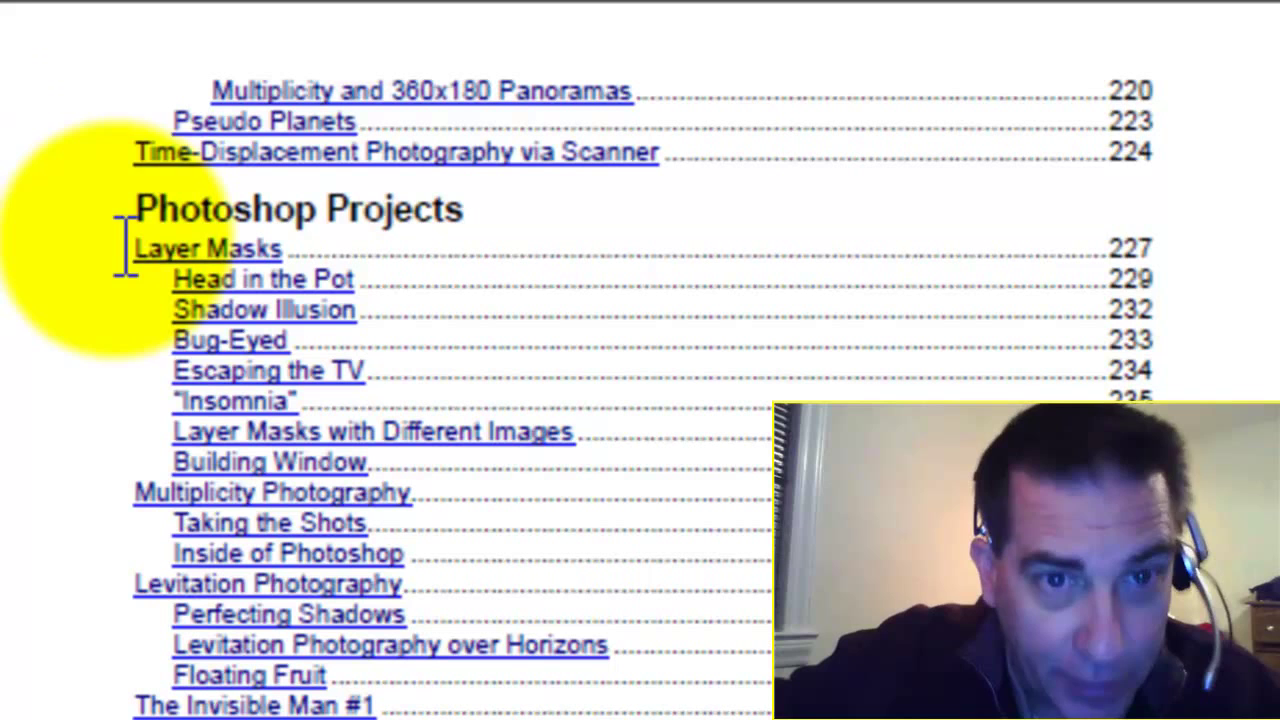
{"action": "mouse_move", "coordinate": [90, 490]}
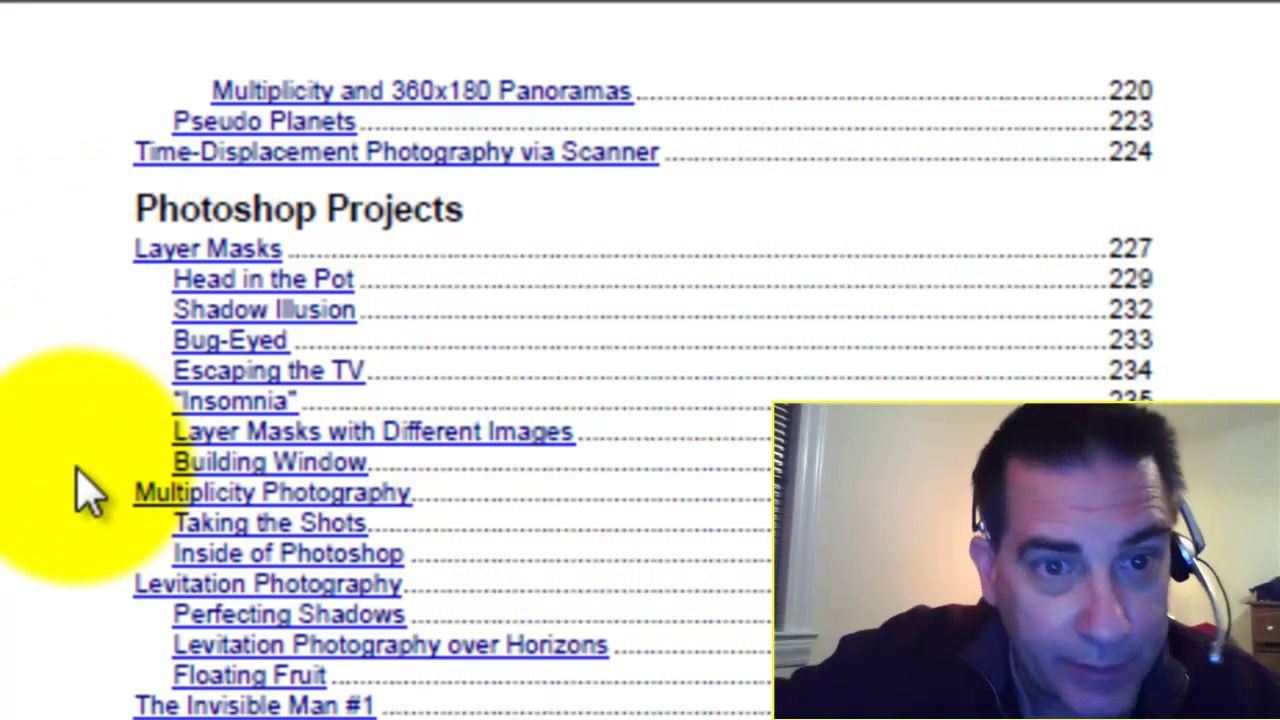
{"action": "mouse_move", "coordinate": [85, 610]}
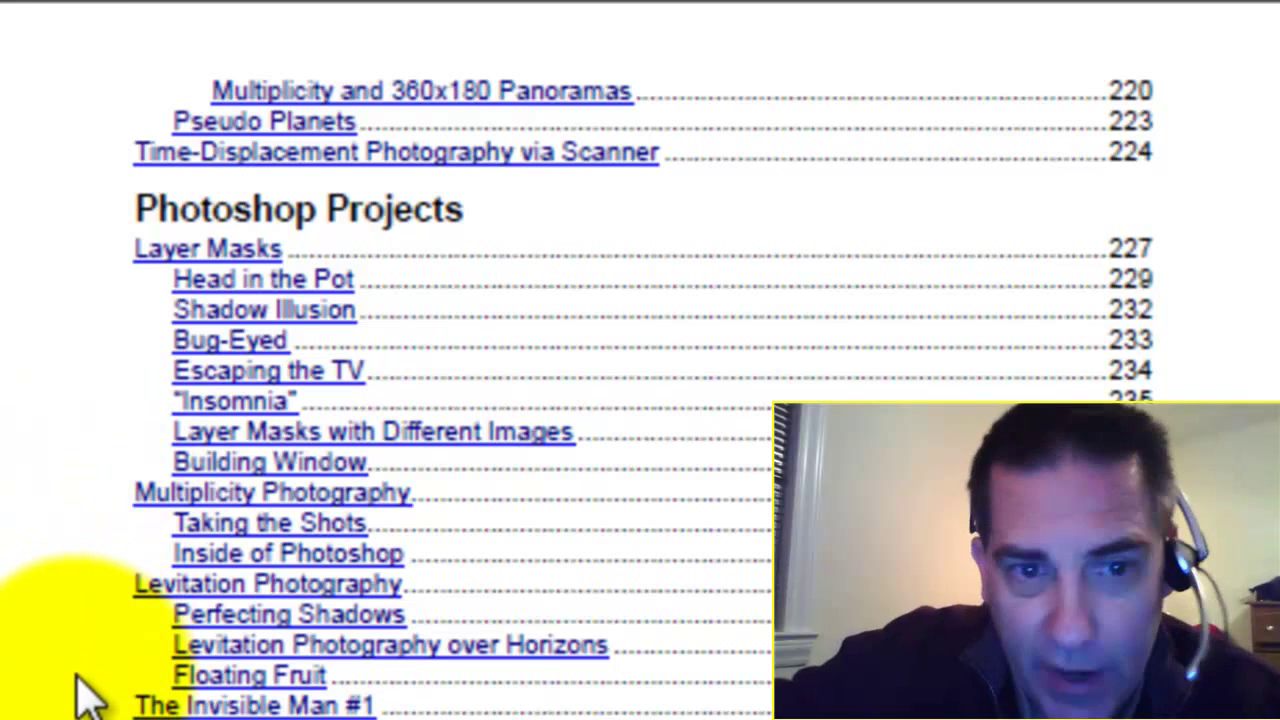
{"action": "mouse_move", "coordinate": [90, 690]}
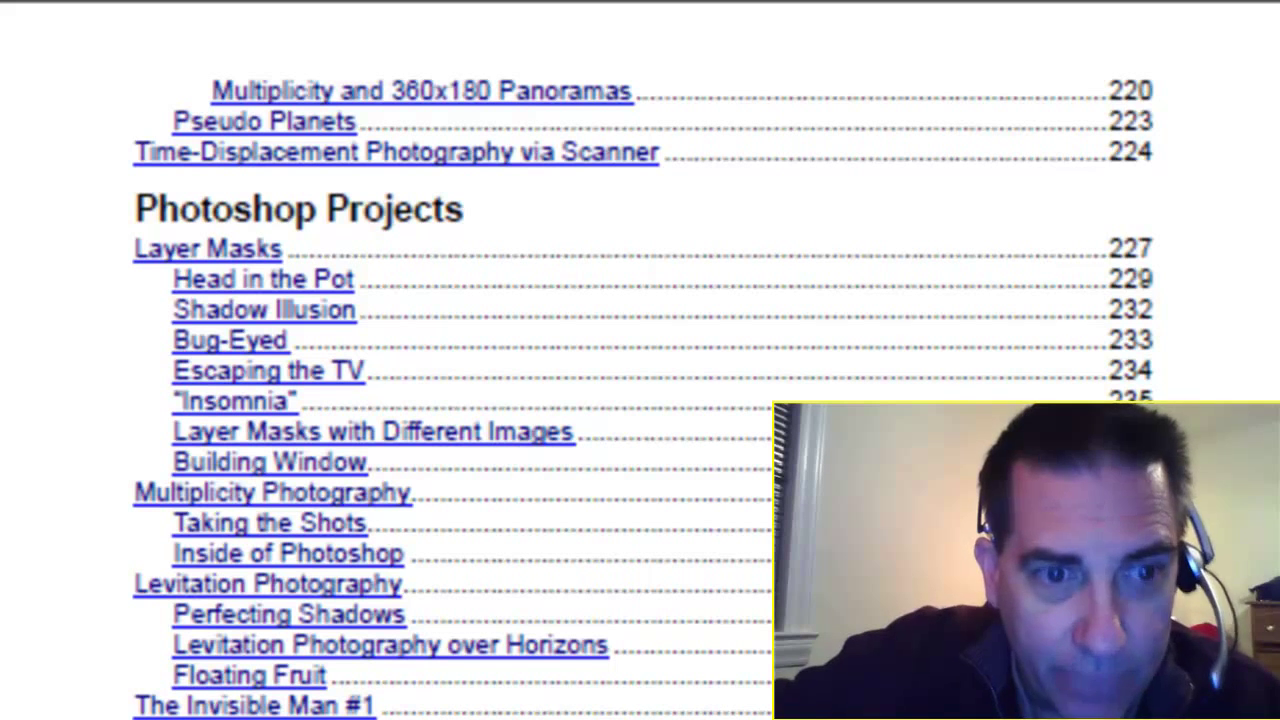
{"action": "scroll", "scroll_direction": "up", "scroll_amount": 3}
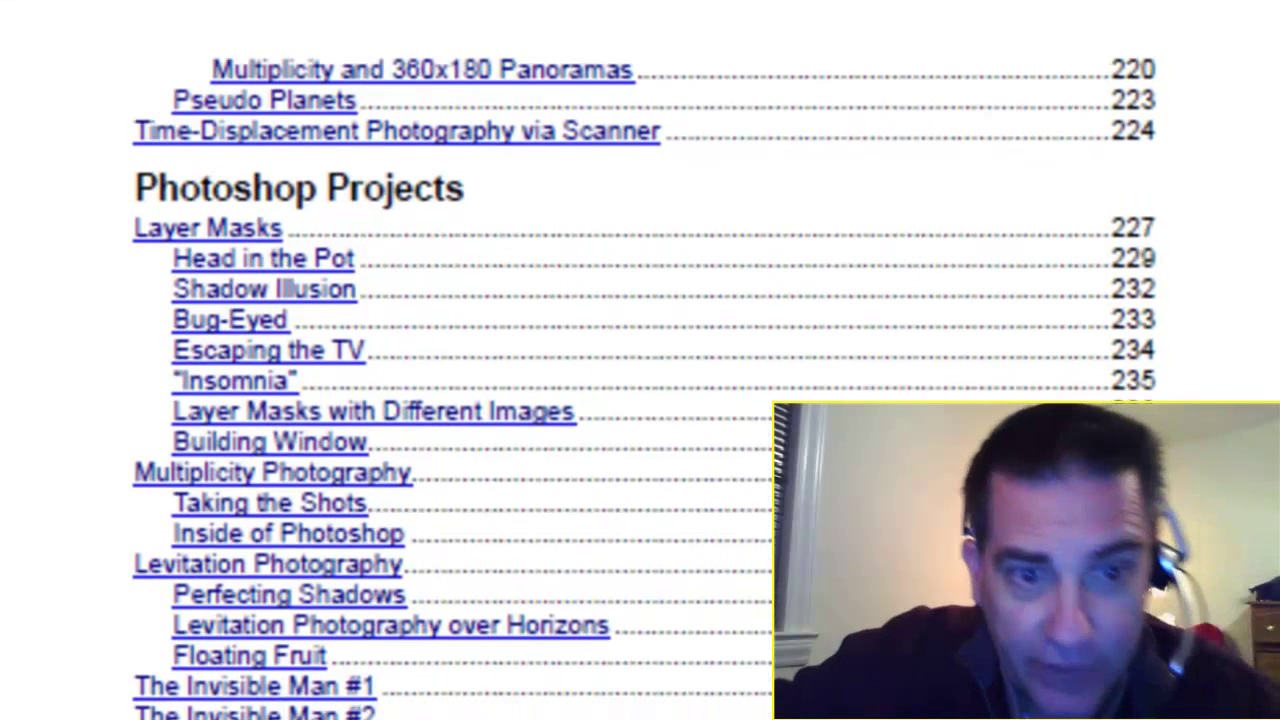
{"action": "scroll", "scroll_direction": "down", "scroll_amount": 3}
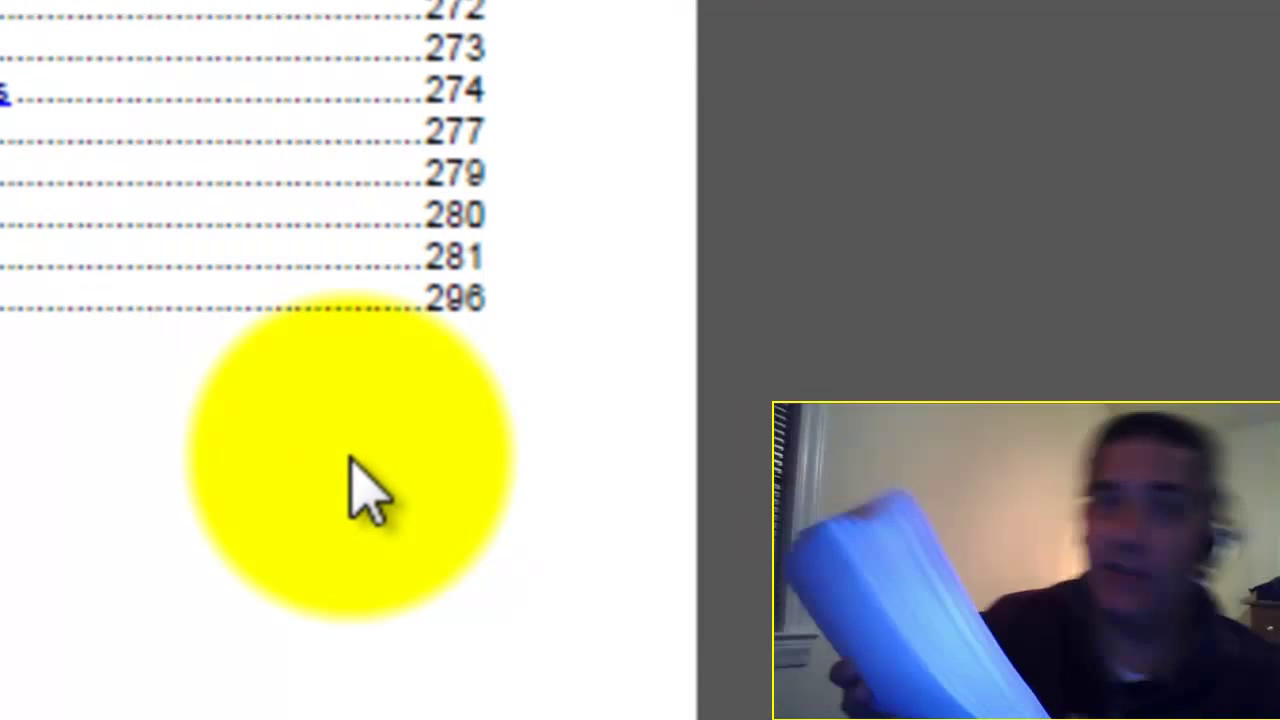
{"action": "scroll", "scroll_direction": "up", "scroll_amount": 3}
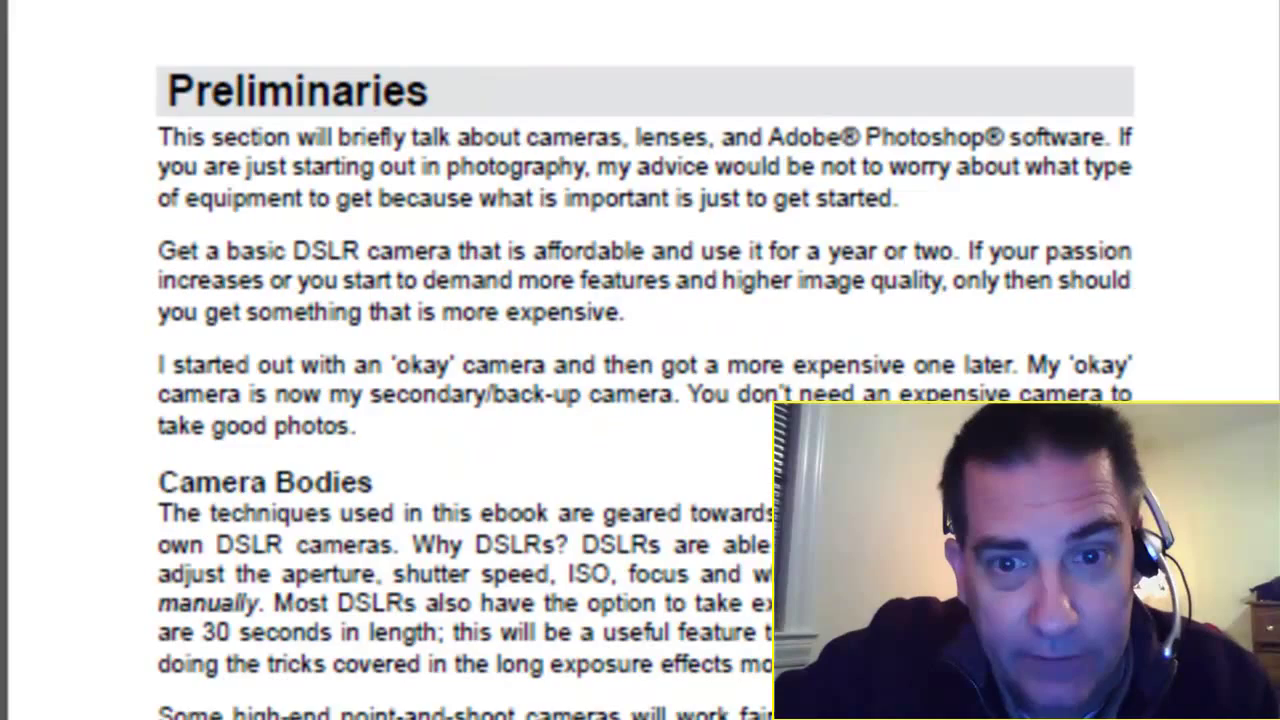
{"action": "scroll", "scroll_direction": "down", "scroll_amount": 3}
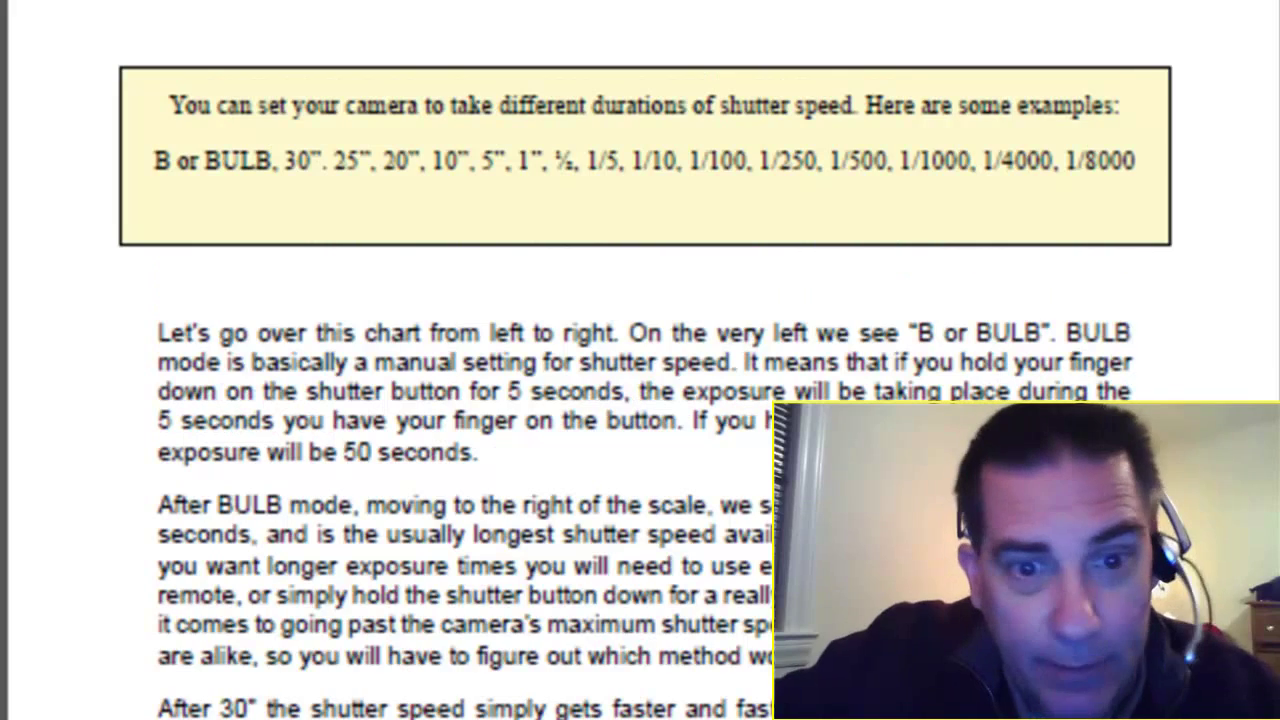
{"action": "scroll", "scroll_direction": "down", "scroll_amount": 3}
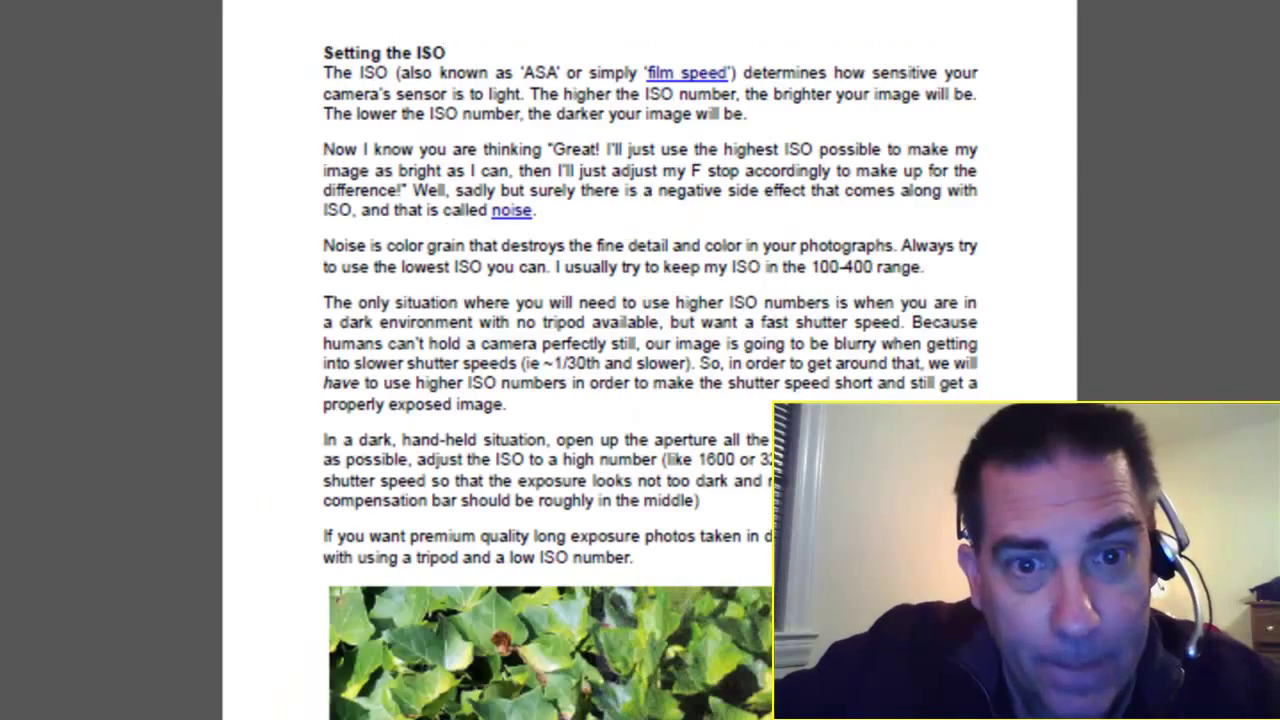
{"action": "scroll", "scroll_direction": "down", "scroll_amount": 3}
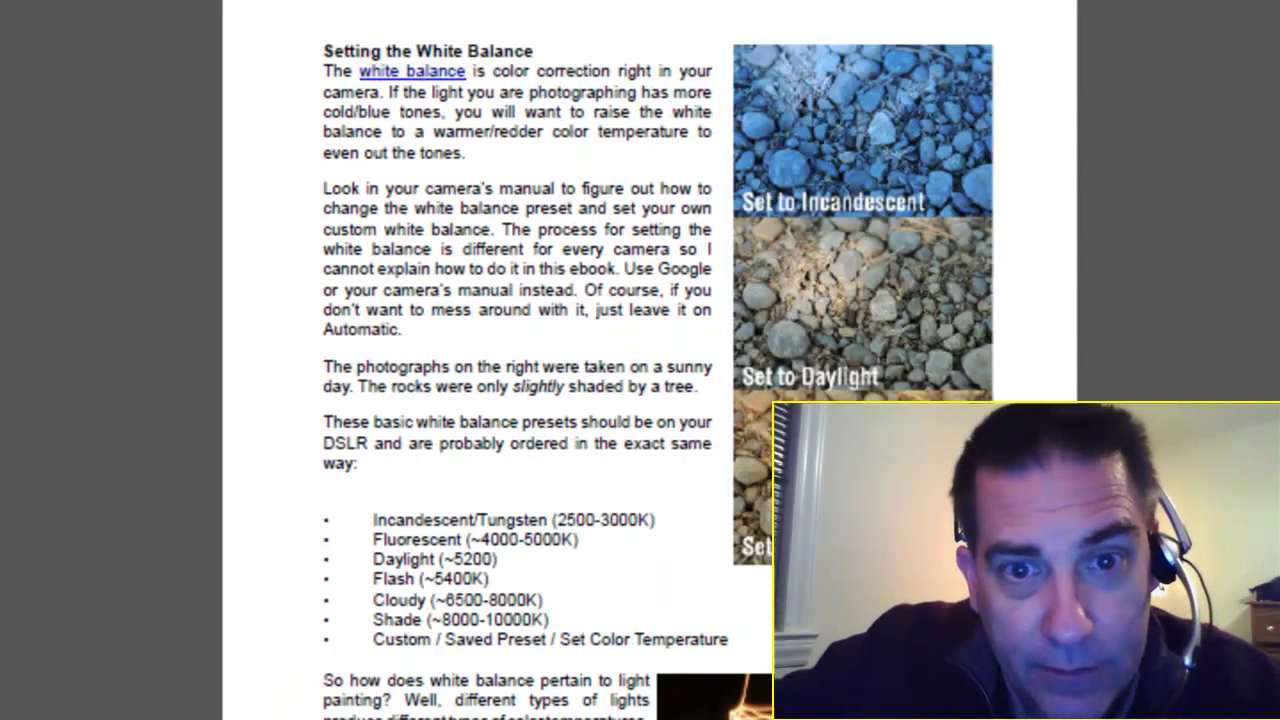
{"action": "scroll", "scroll_direction": "down", "scroll_amount": 3}
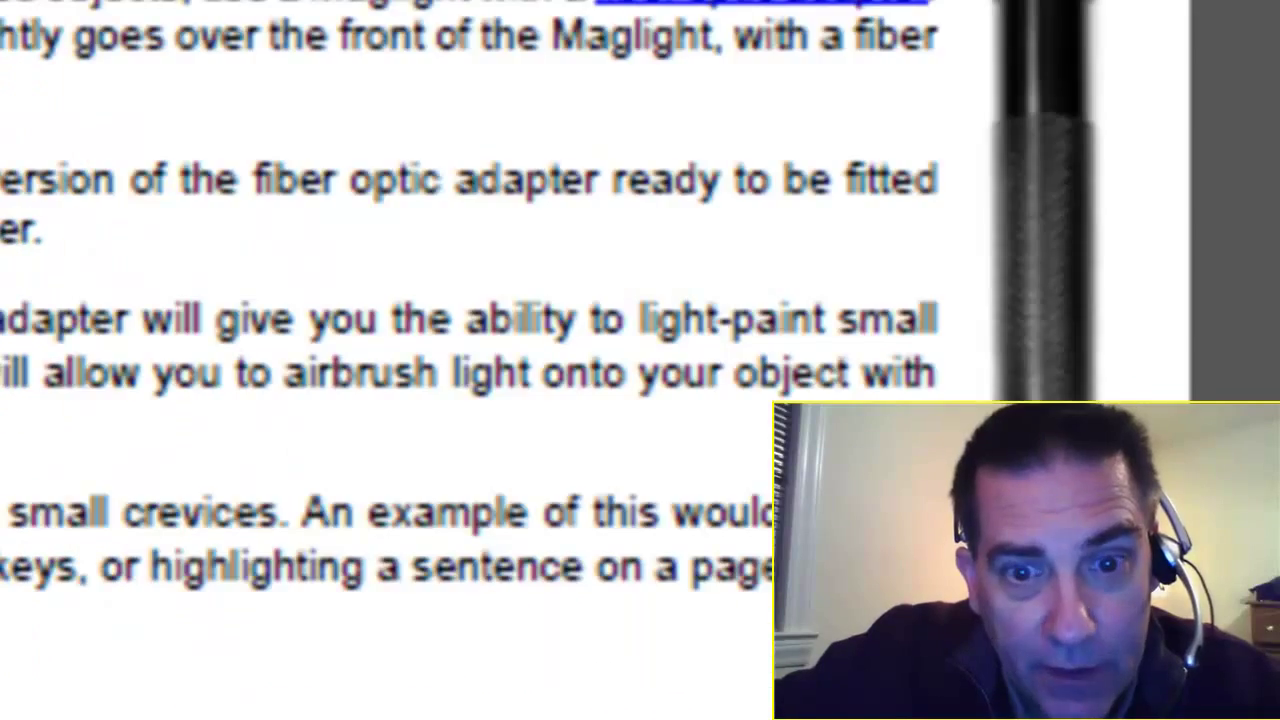
{"action": "scroll", "scroll_direction": "down", "scroll_amount": 3}
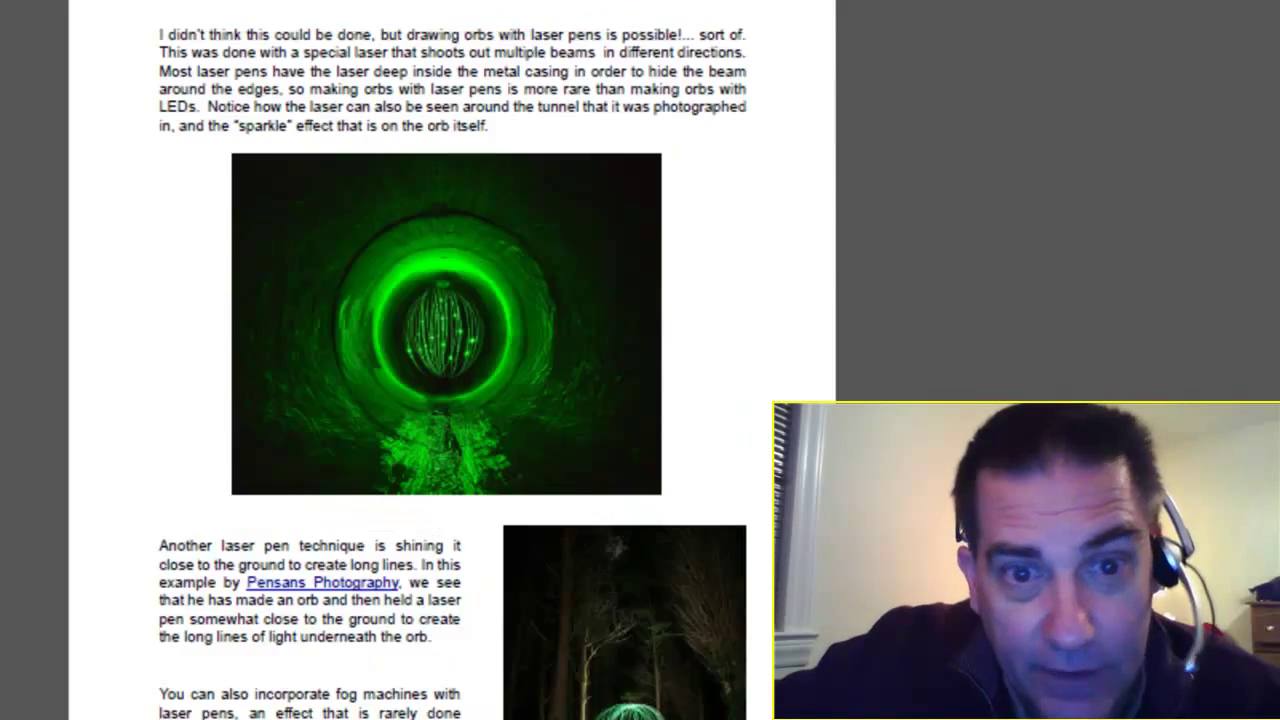
{"action": "scroll", "scroll_direction": "down", "scroll_amount": 3}
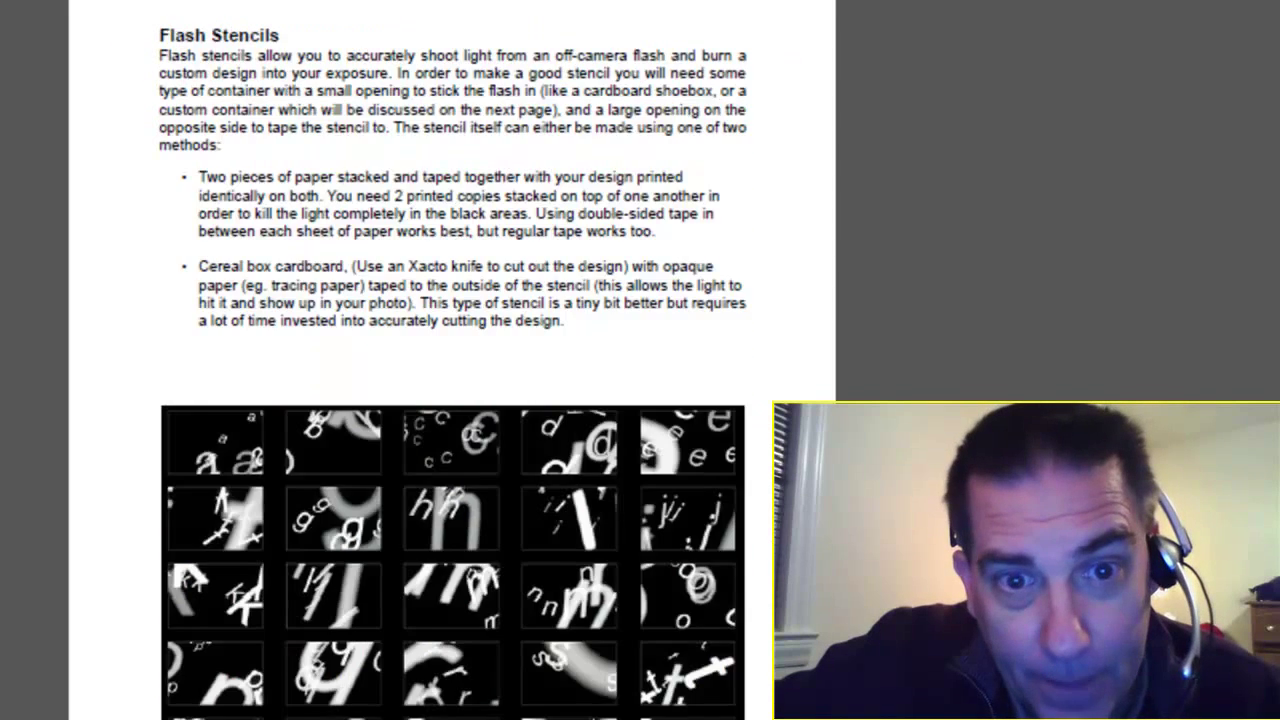
{"action": "scroll", "scroll_direction": "down", "scroll_amount": 3}
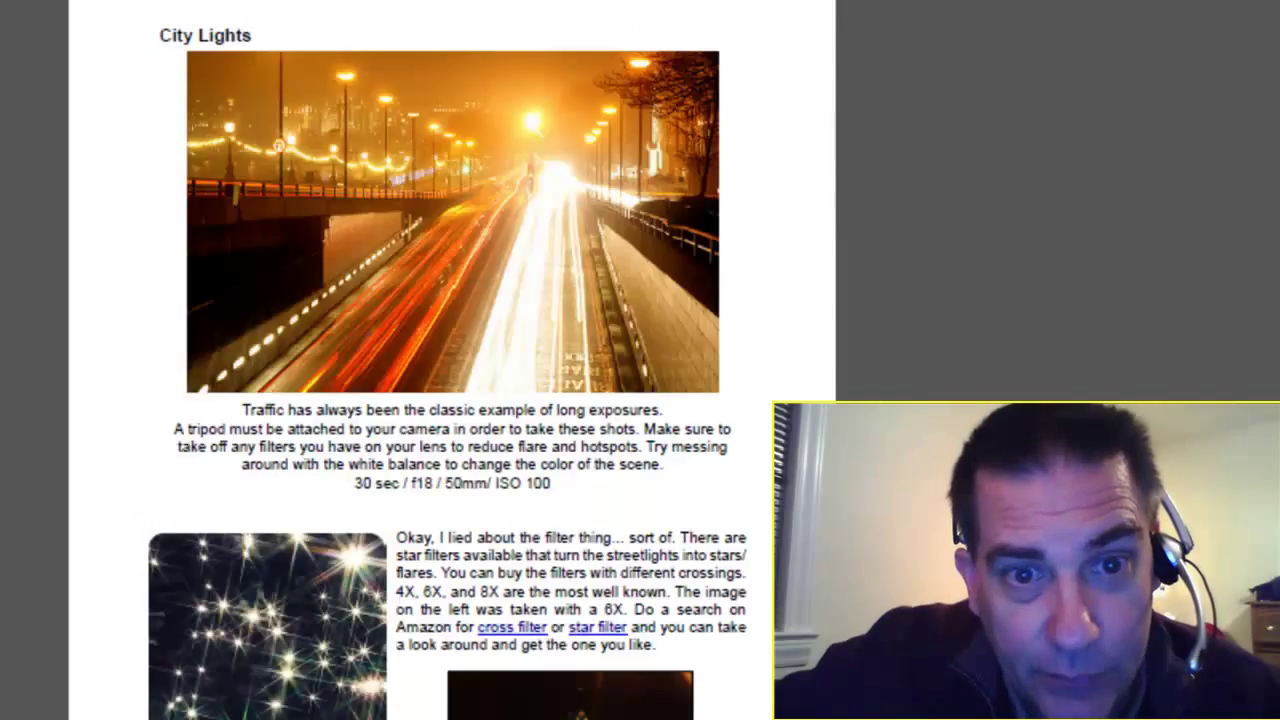
{"action": "scroll", "scroll_direction": "down", "scroll_amount": 3}
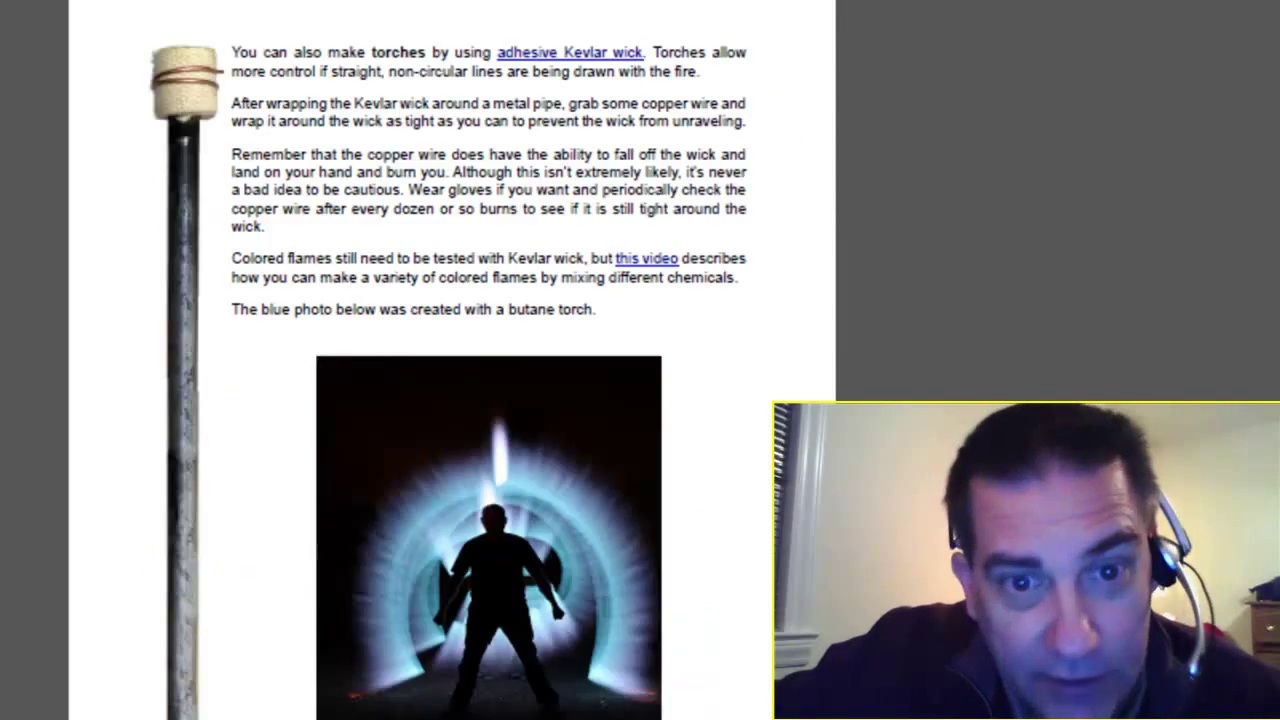
{"action": "scroll", "scroll_direction": "down", "scroll_amount": 3}
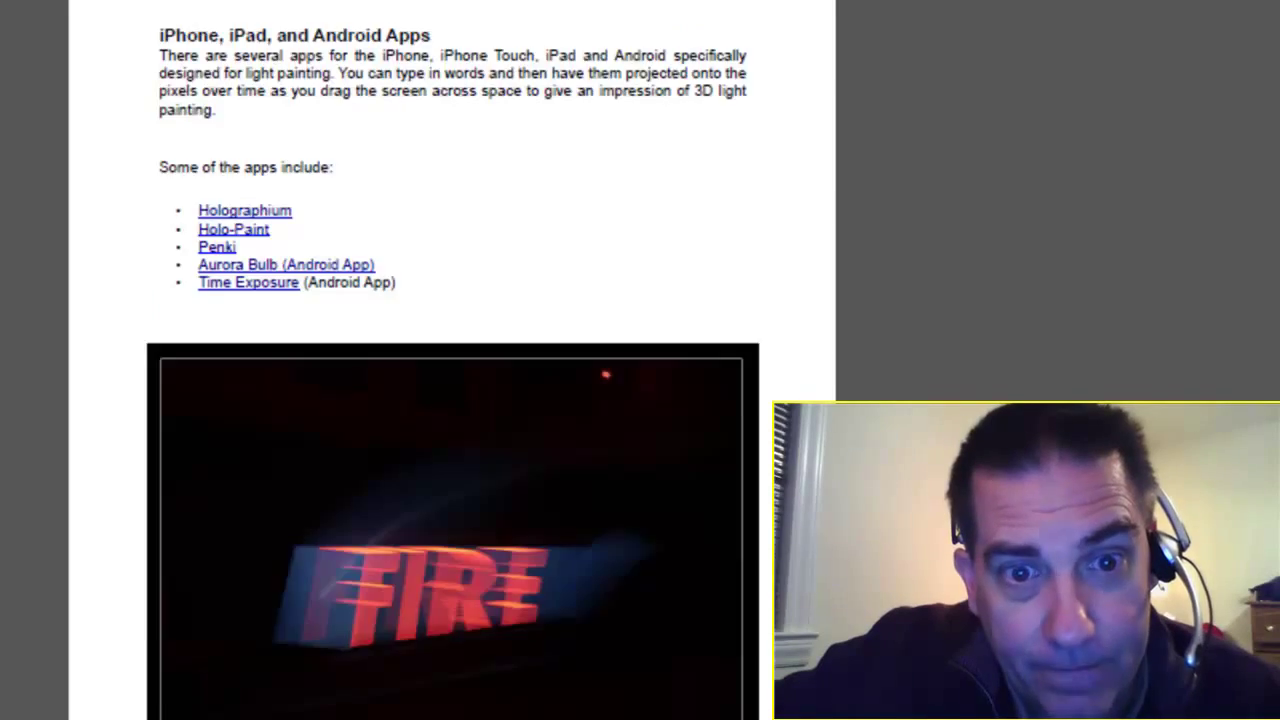
{"action": "scroll", "scroll_direction": "down", "scroll_amount": 3}
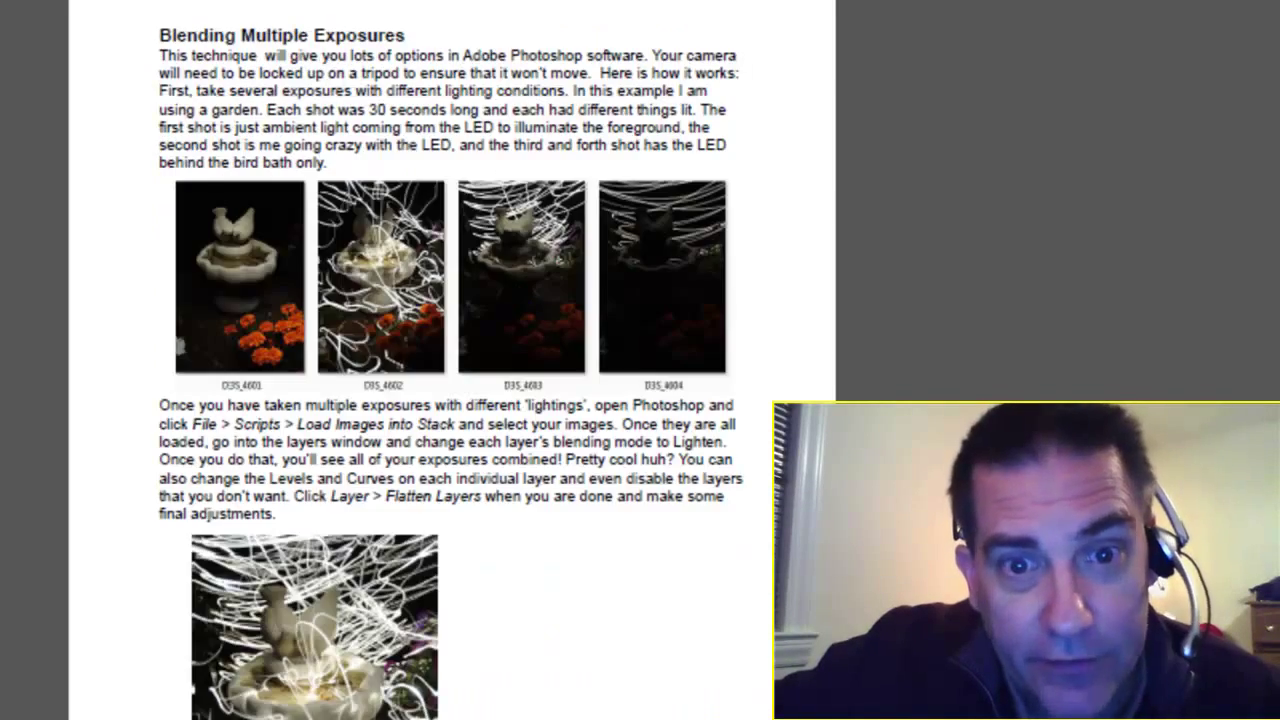
{"action": "scroll", "scroll_direction": "down", "scroll_amount": 3}
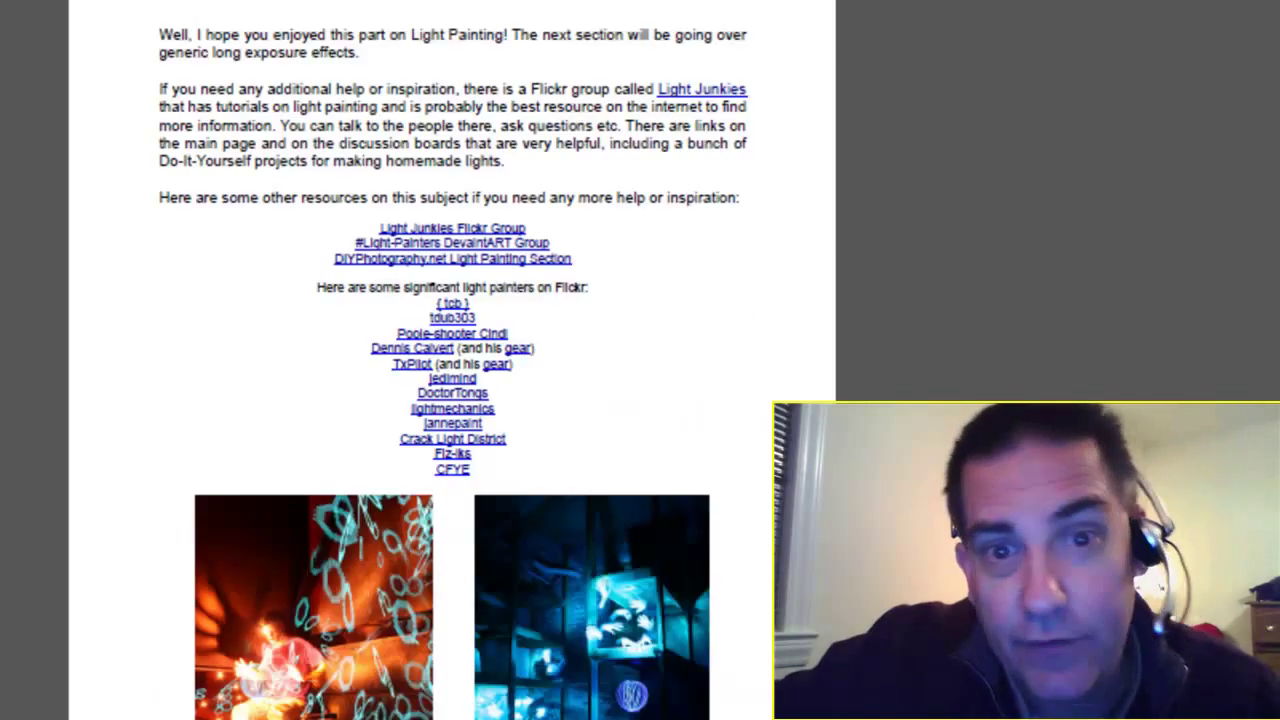
{"action": "scroll", "scroll_direction": "down", "scroll_amount": 3}
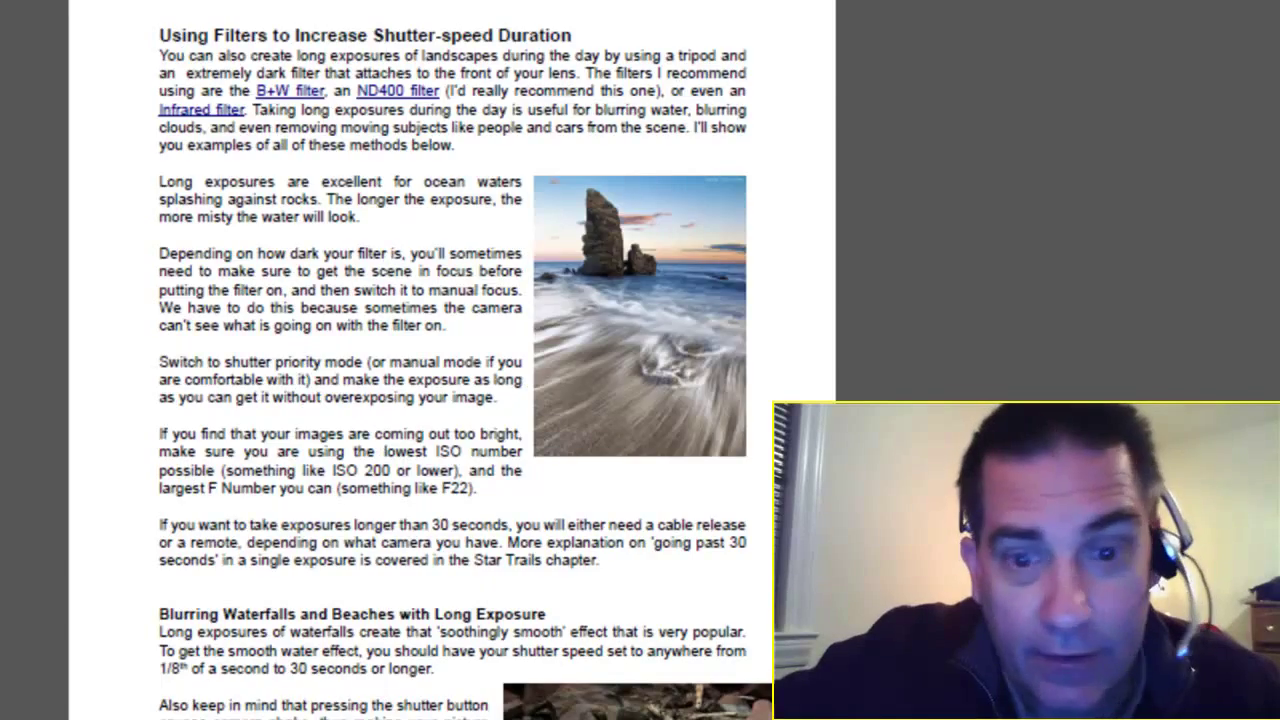
{"action": "scroll", "scroll_direction": "down", "scroll_amount": 3}
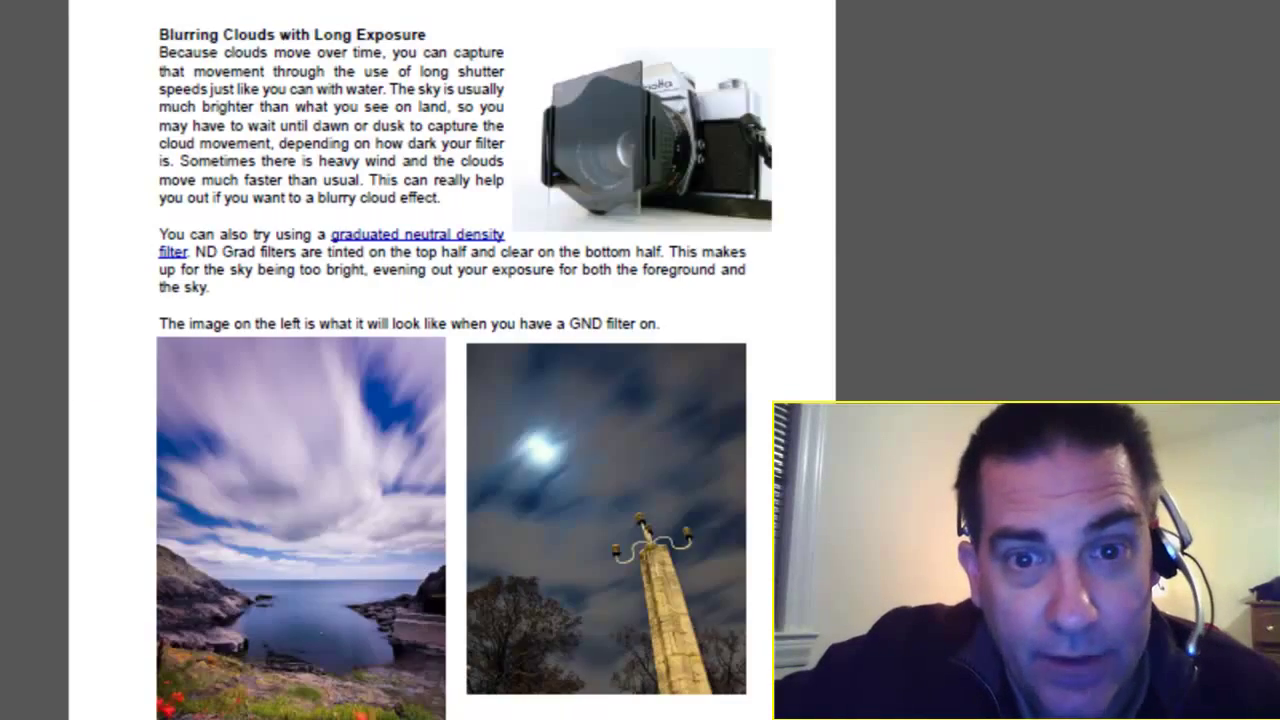
{"action": "scroll", "scroll_direction": "down", "scroll_amount": 3}
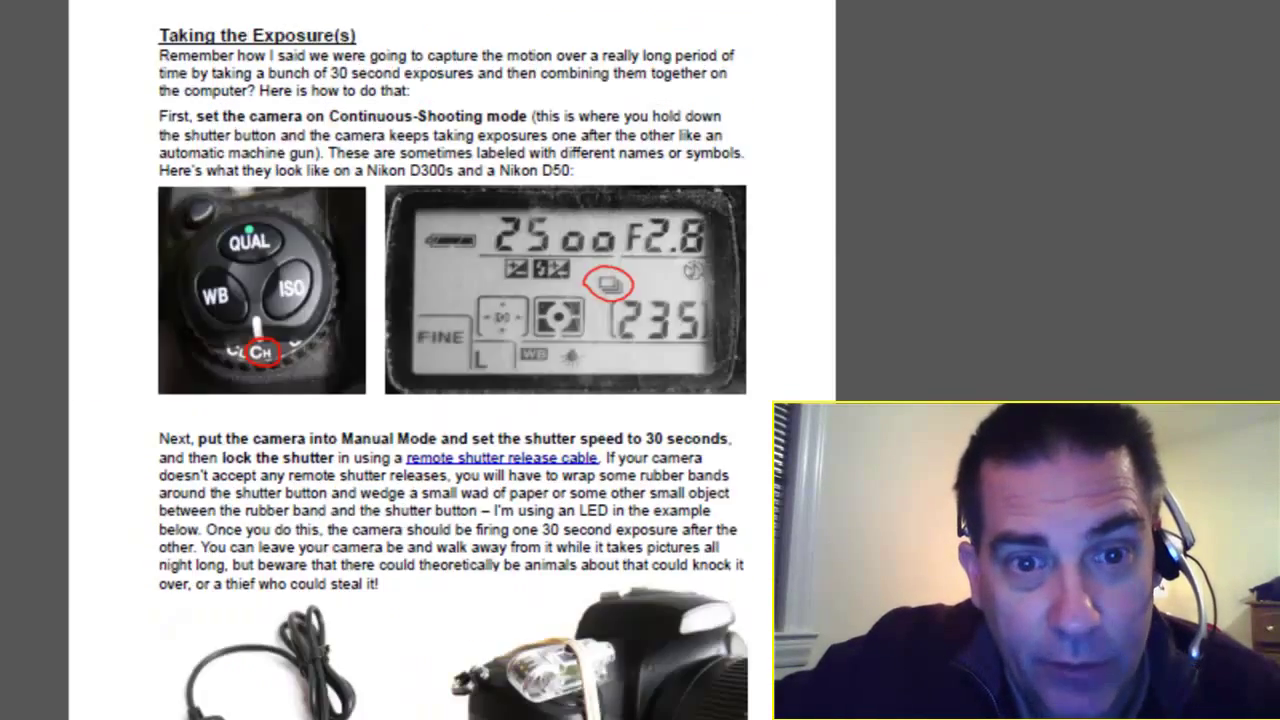
{"action": "scroll", "scroll_direction": "down", "scroll_amount": 3}
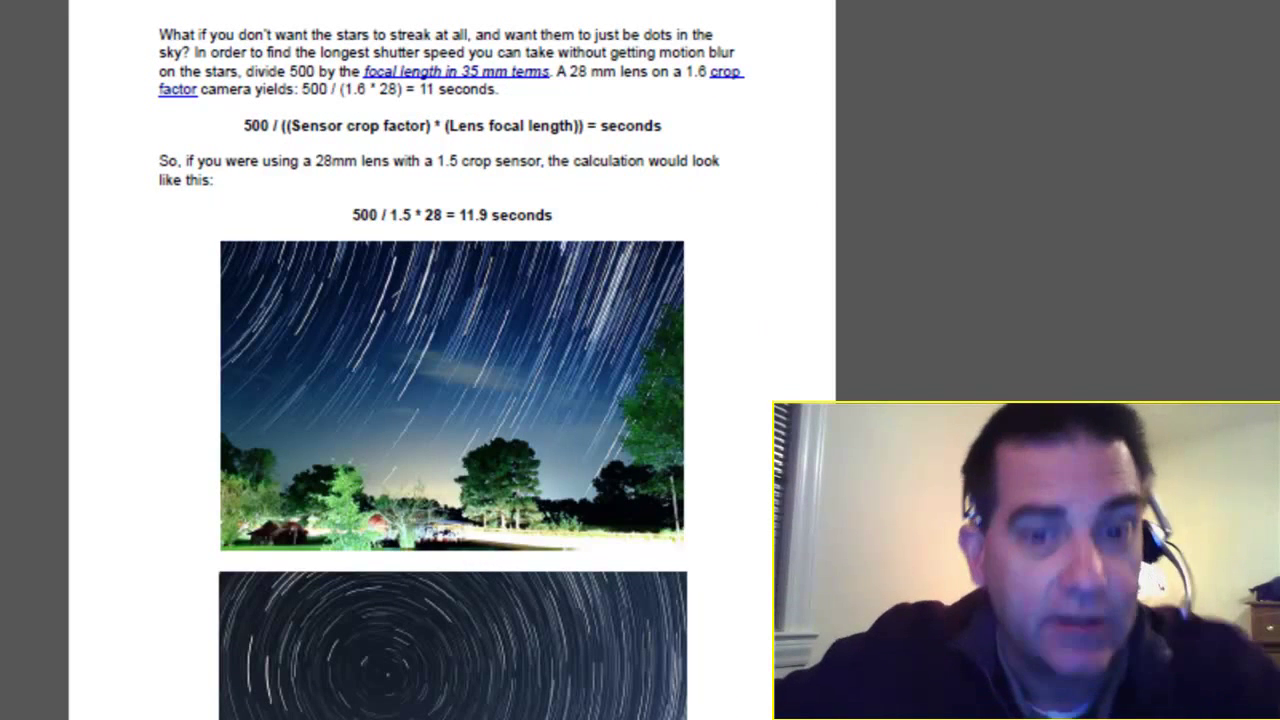
{"action": "scroll", "scroll_direction": "down", "scroll_amount": 3}
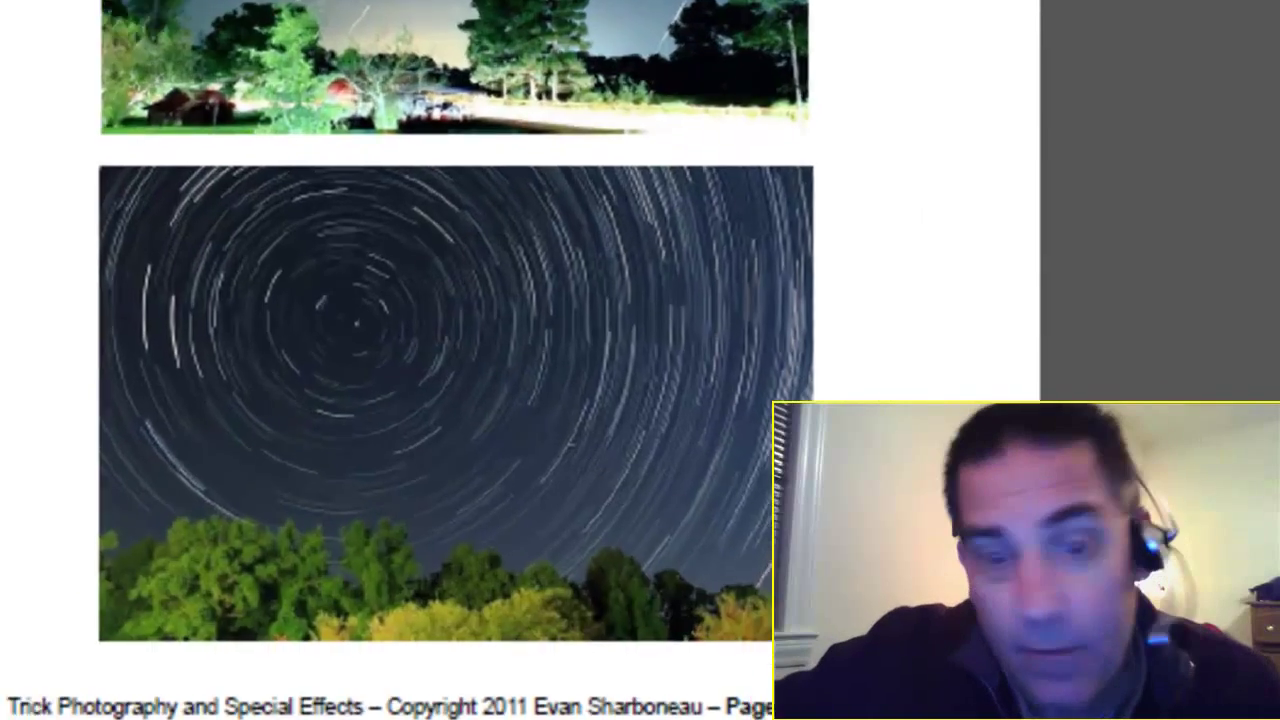
{"action": "scroll", "scroll_direction": "down", "scroll_amount": 3}
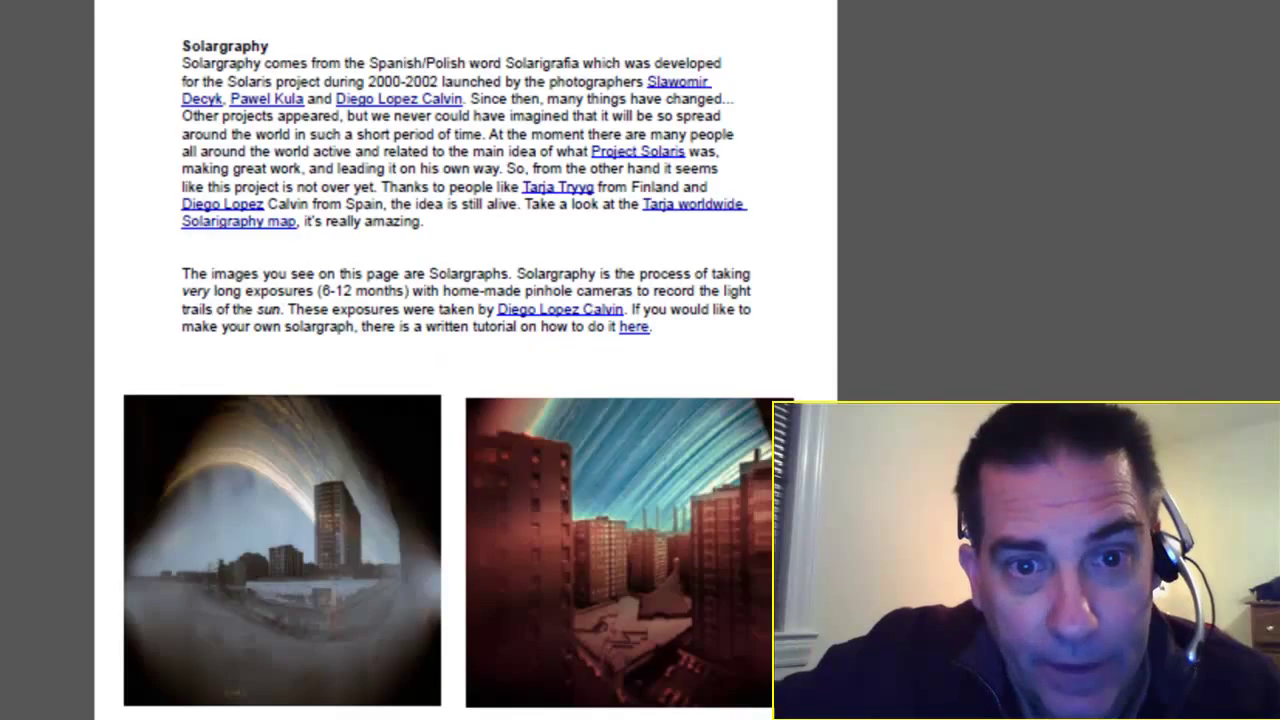
{"action": "scroll", "scroll_direction": "down", "scroll_amount": 3}
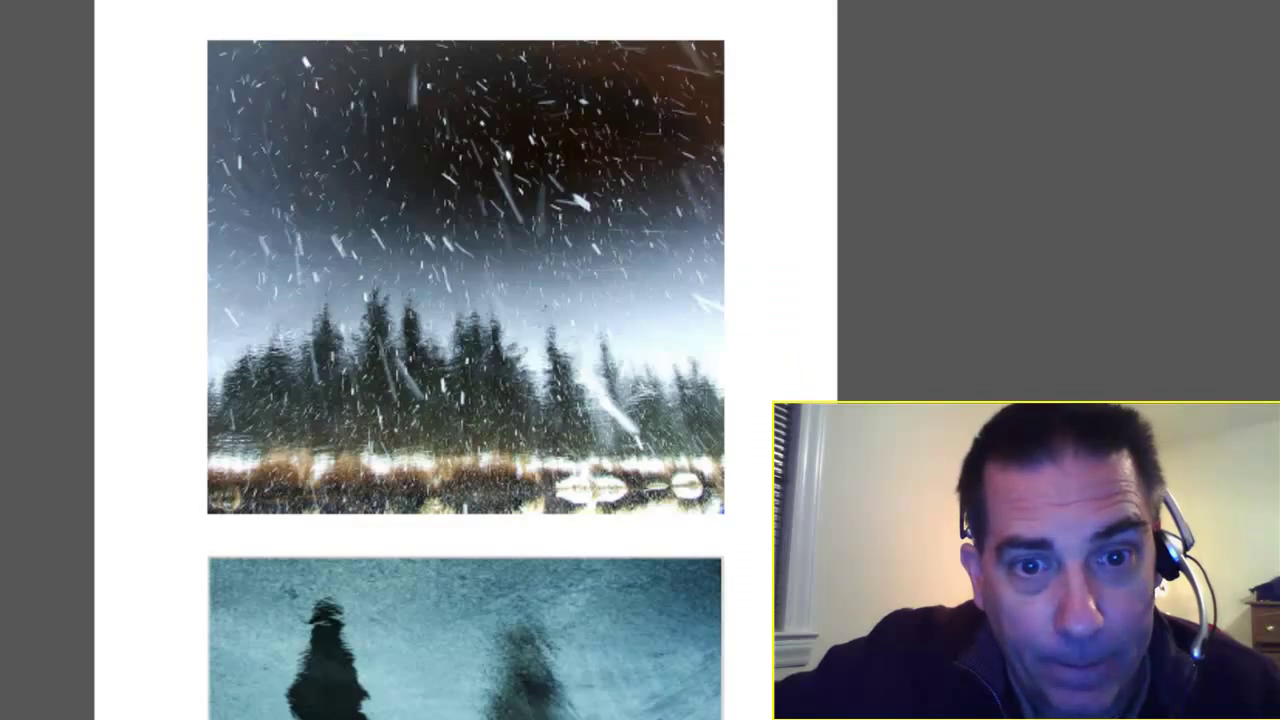
{"action": "scroll", "scroll_direction": "down", "scroll_amount": 3}
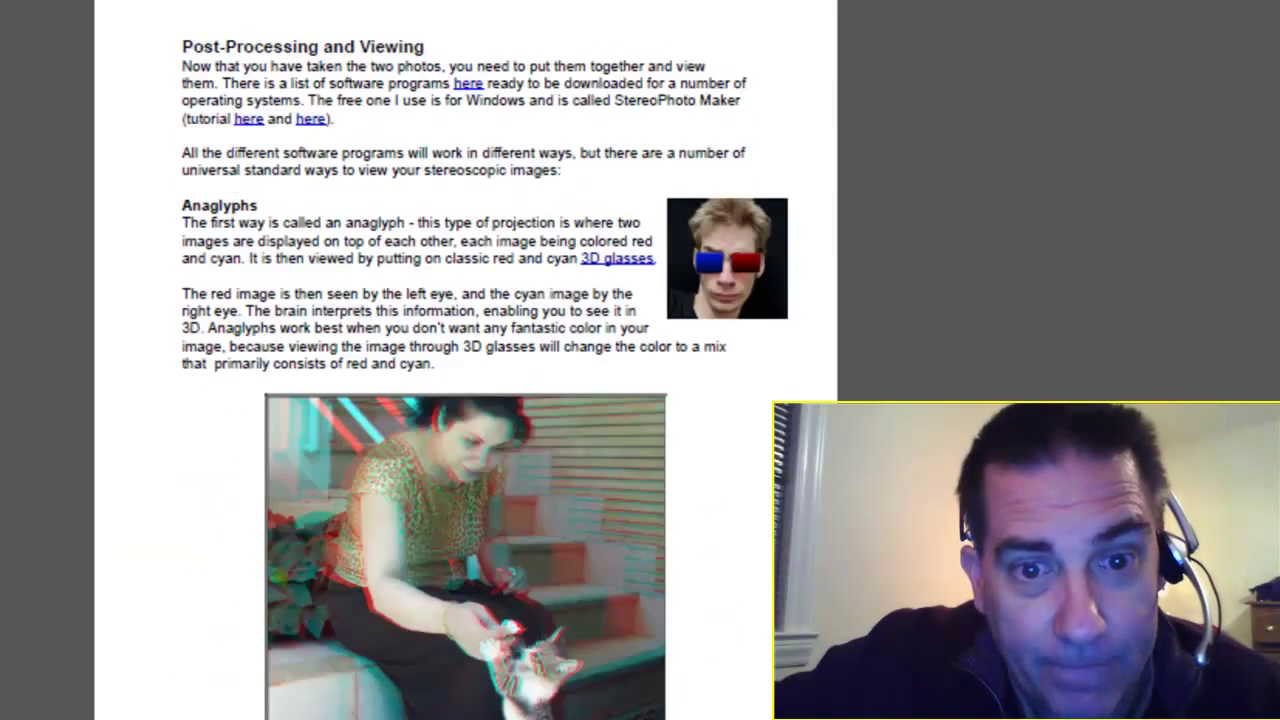
{"action": "scroll", "scroll_direction": "down", "scroll_amount": 3}
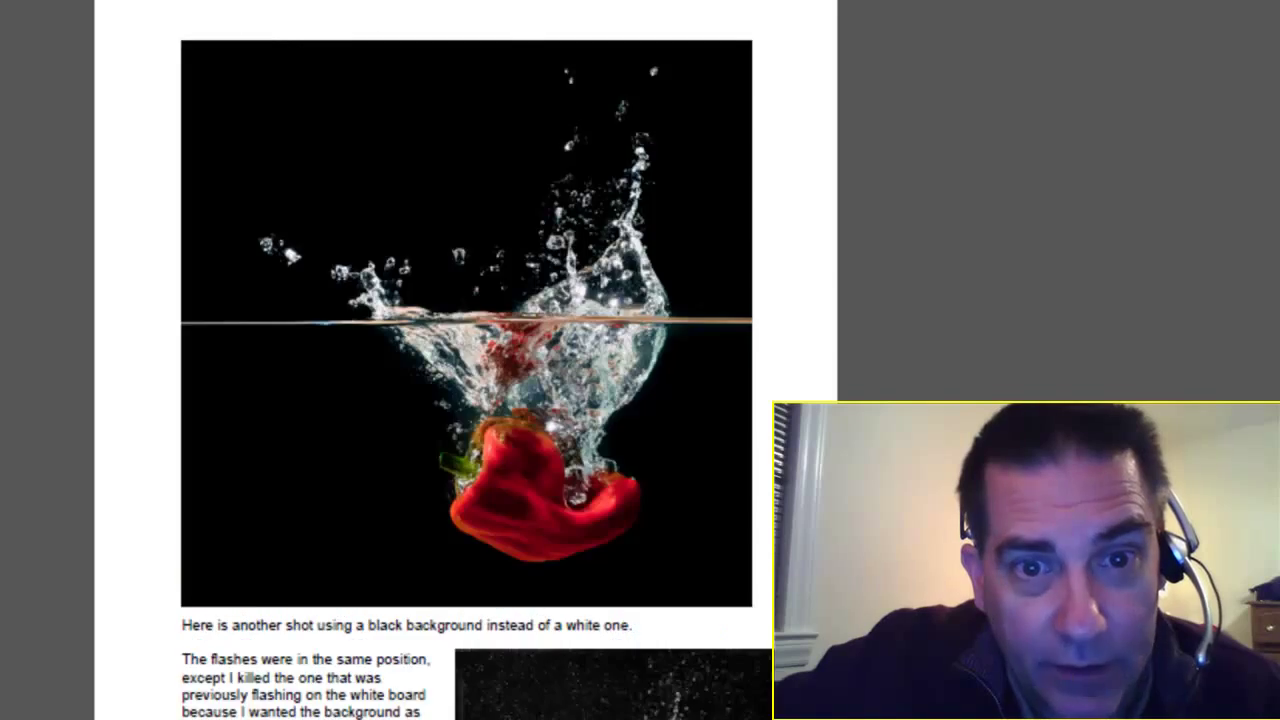
{"action": "scroll", "scroll_direction": "down", "scroll_amount": 3}
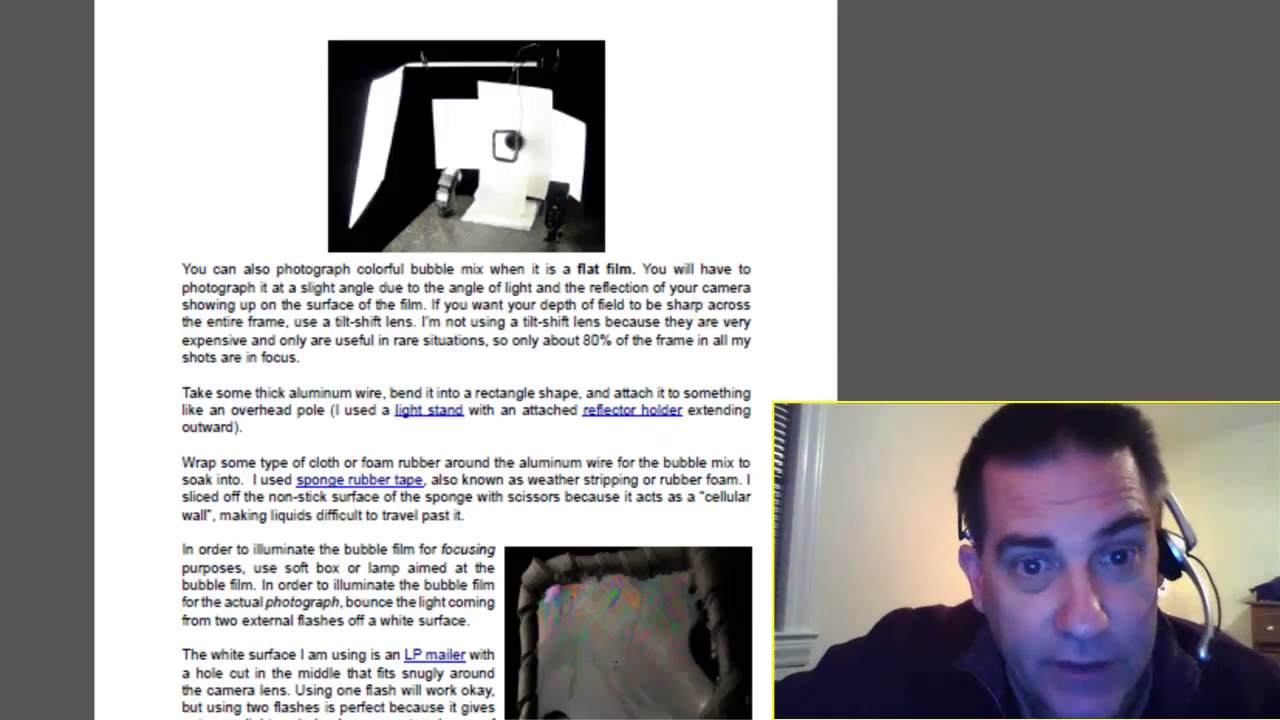
{"action": "scroll", "scroll_direction": "down", "scroll_amount": 3}
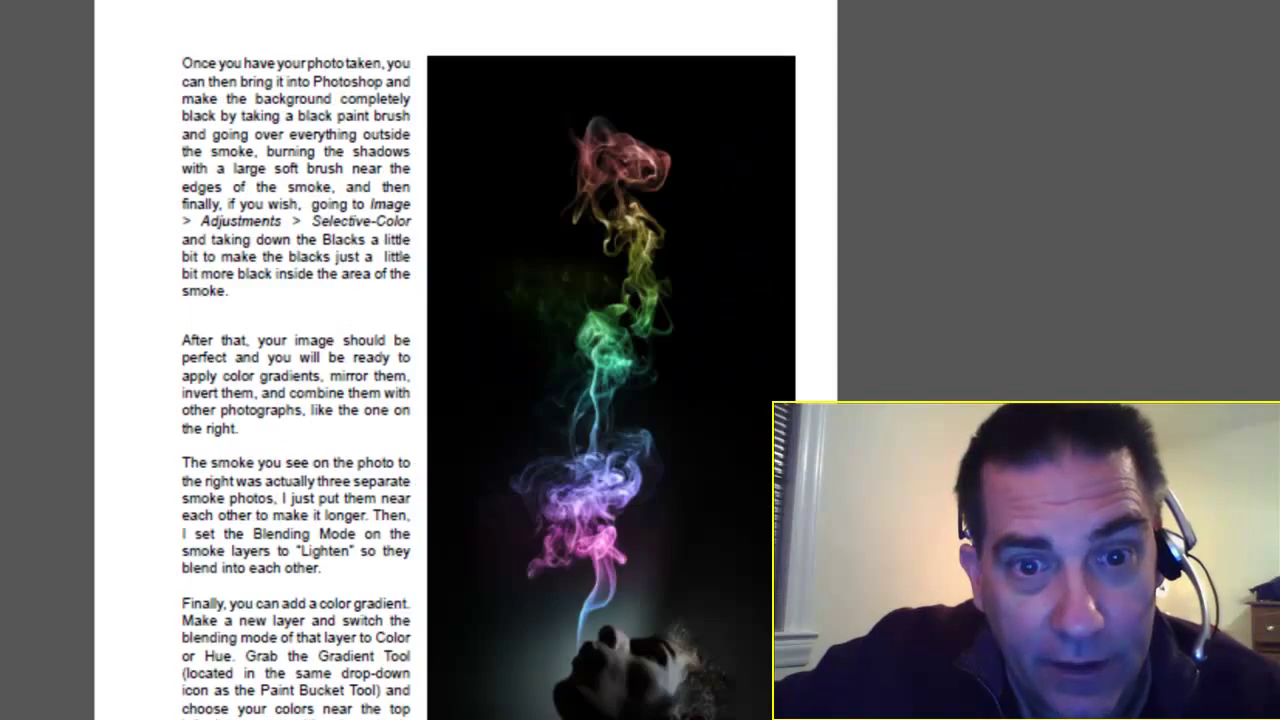
{"action": "scroll", "scroll_direction": "down", "scroll_amount": 3}
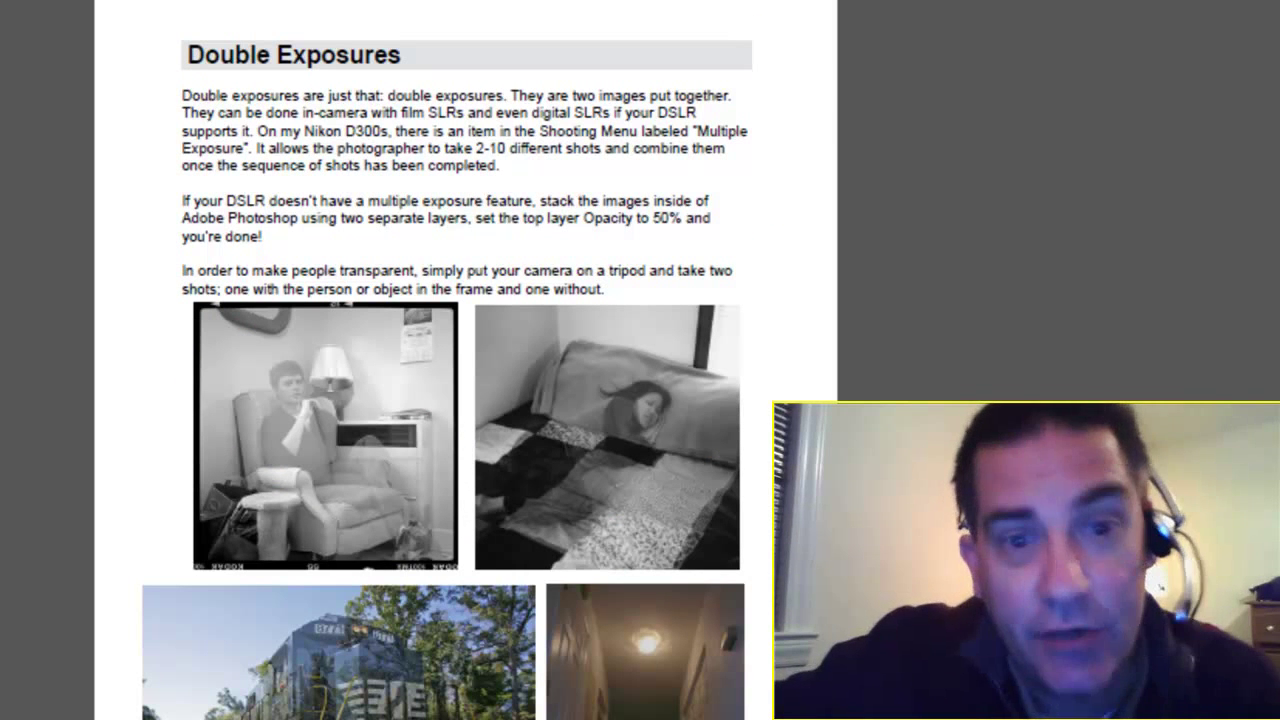
{"action": "scroll", "scroll_direction": "down", "scroll_amount": 3}
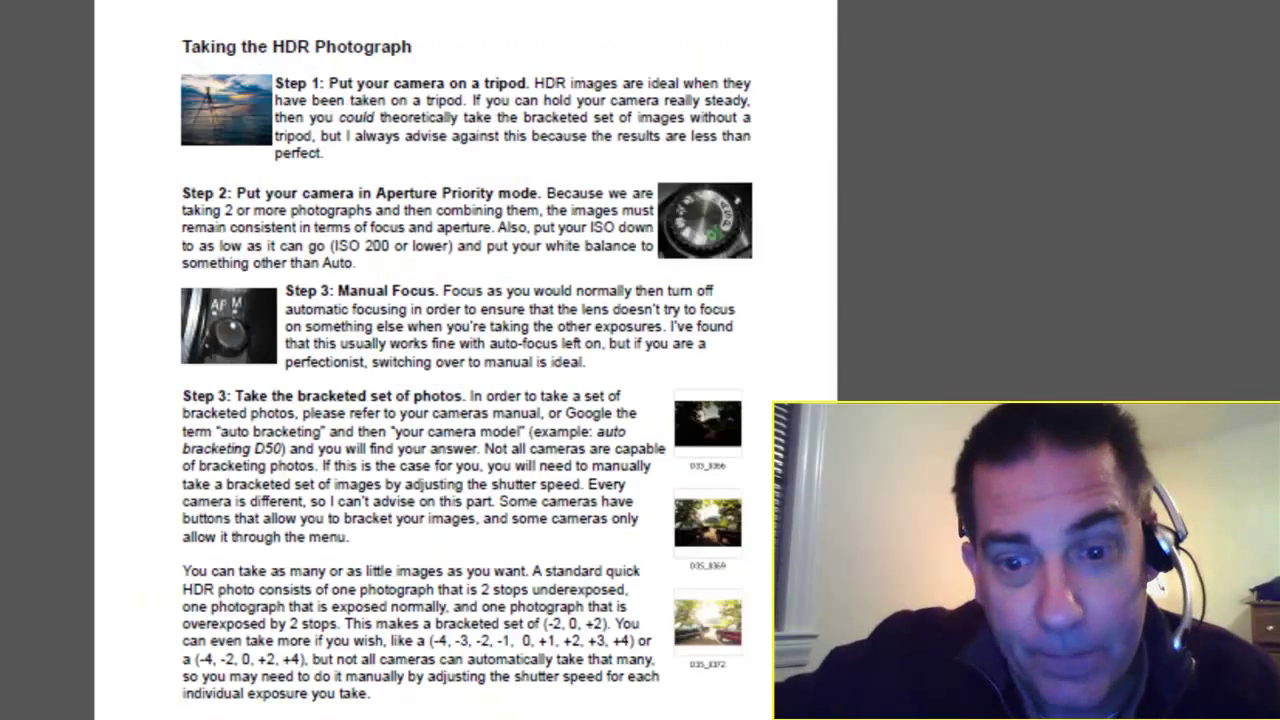
{"action": "scroll", "scroll_direction": "down", "scroll_amount": 3}
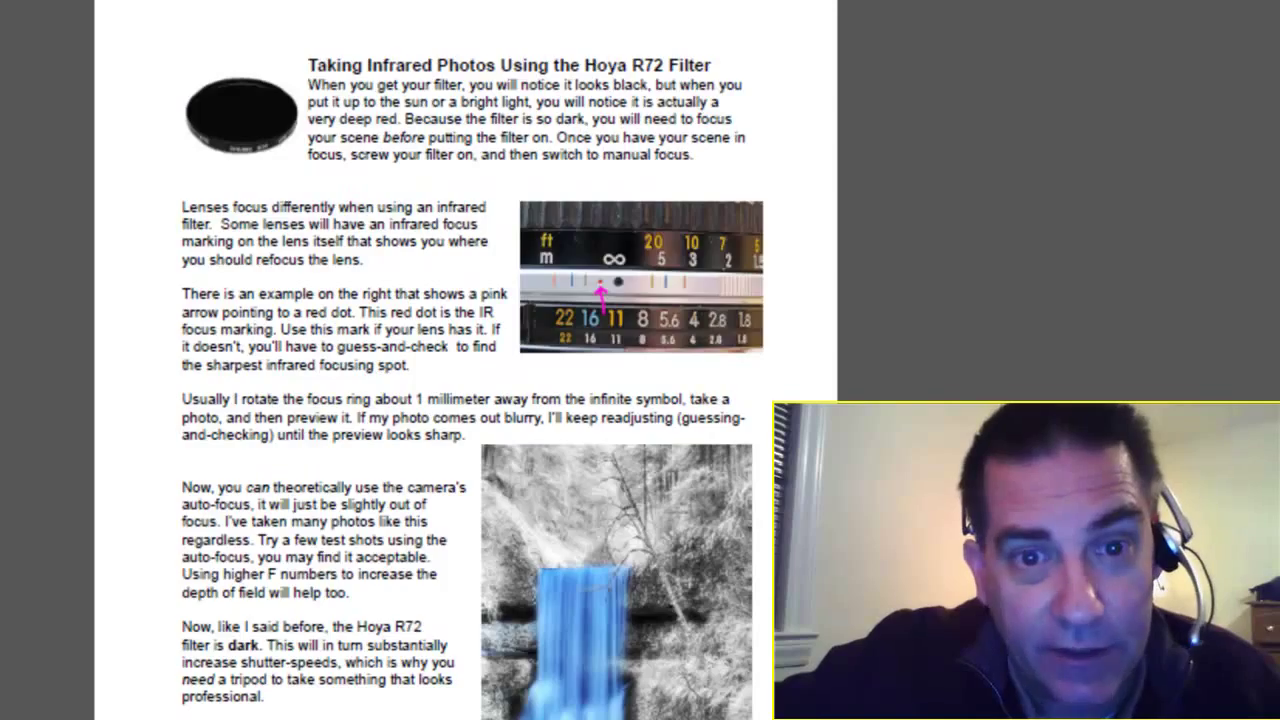
{"action": "scroll", "scroll_direction": "down", "scroll_amount": 3}
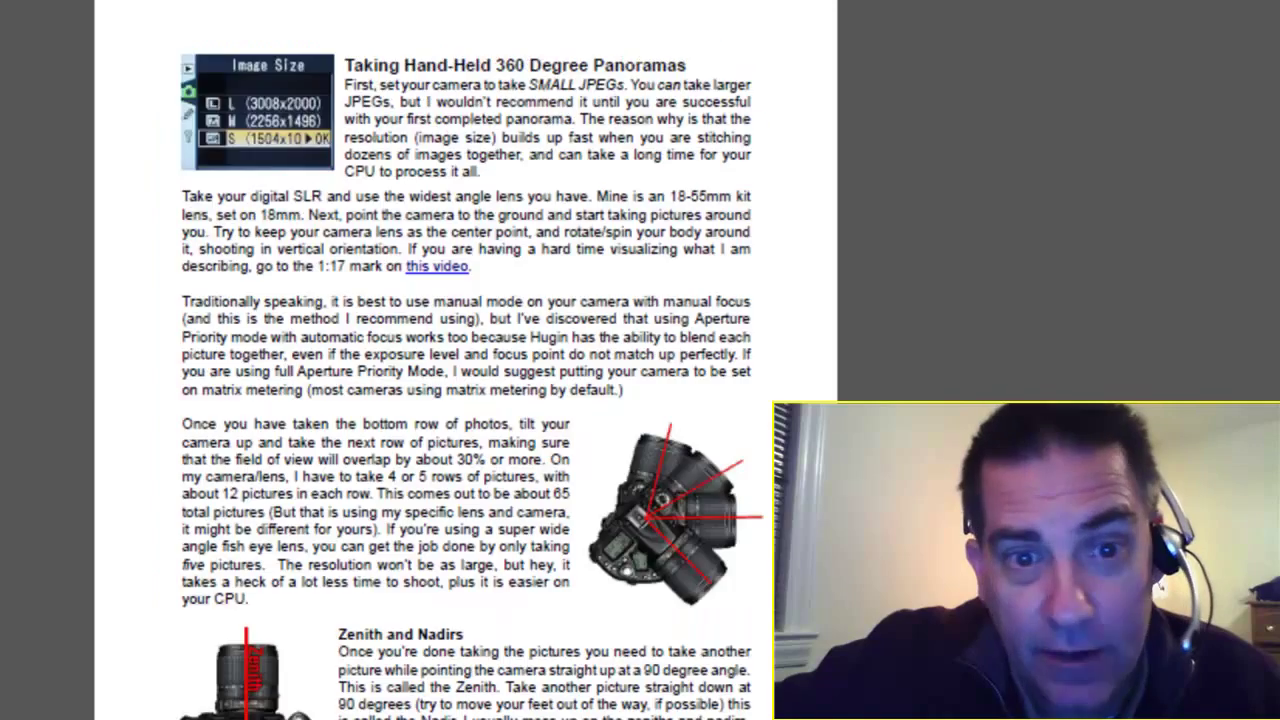
{"action": "scroll", "scroll_direction": "down", "scroll_amount": 3}
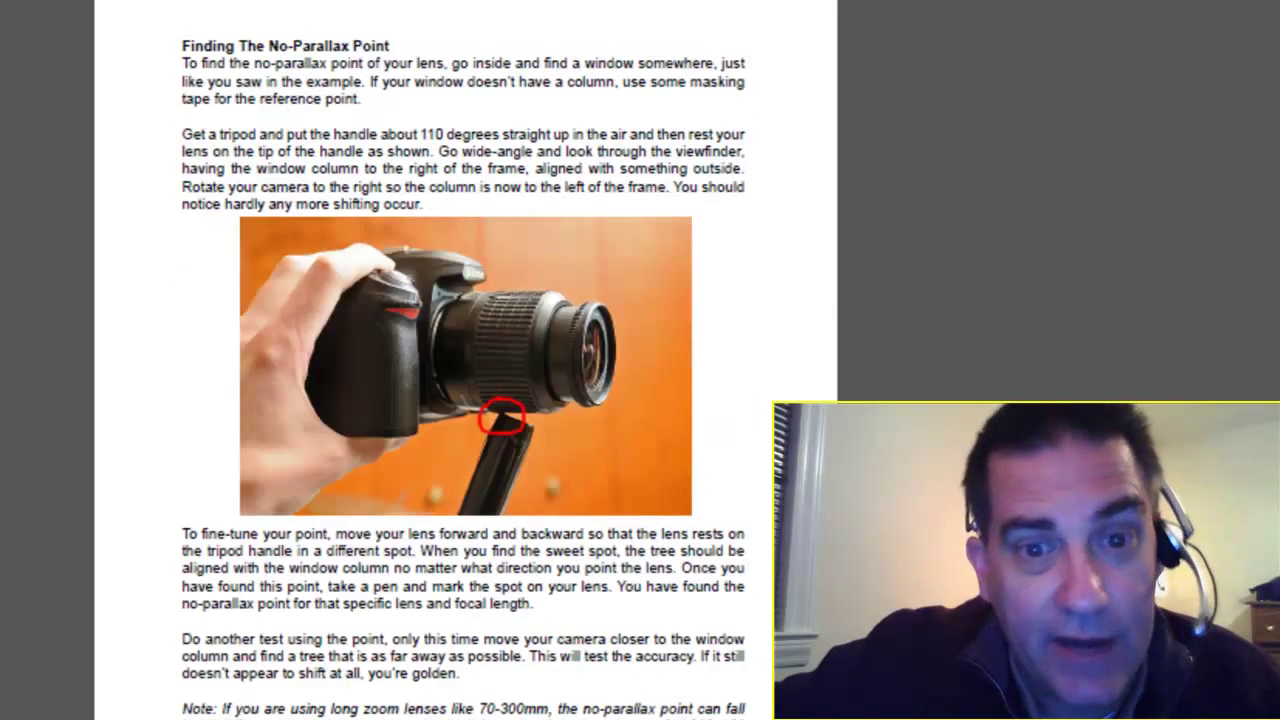
{"action": "scroll", "scroll_direction": "down", "scroll_amount": 3}
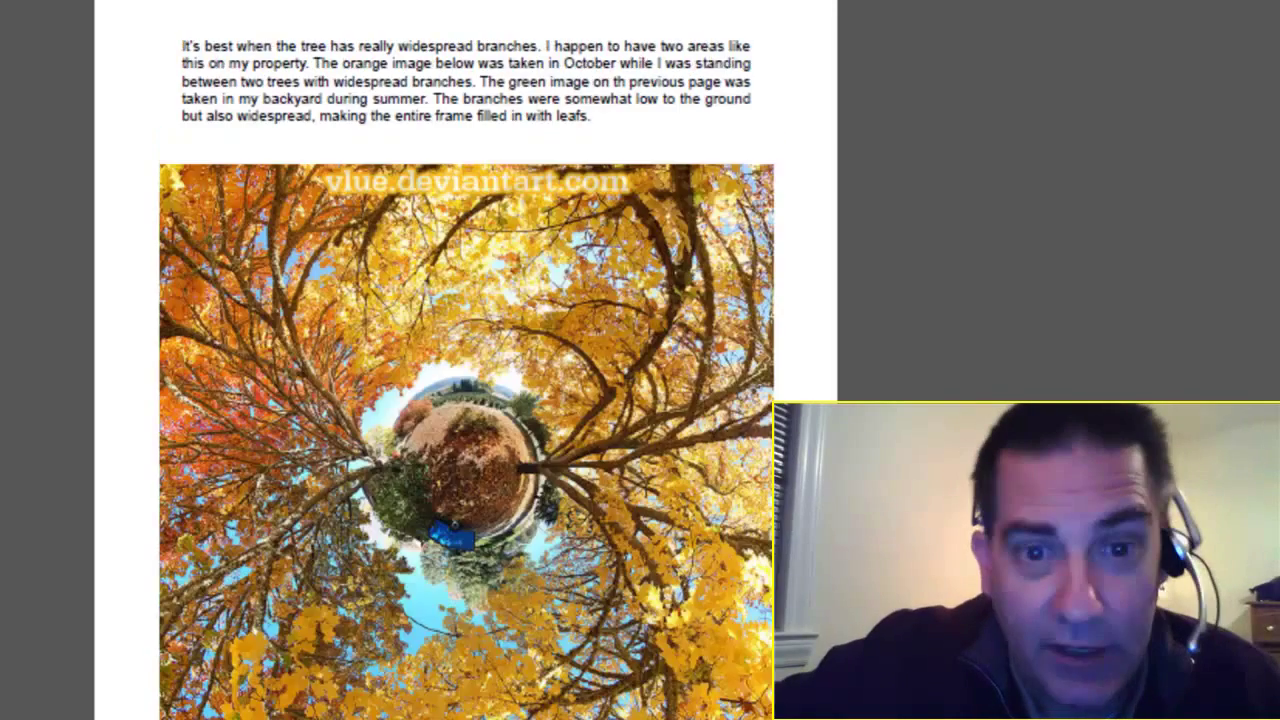
{"action": "scroll", "scroll_direction": "down", "scroll_amount": 3}
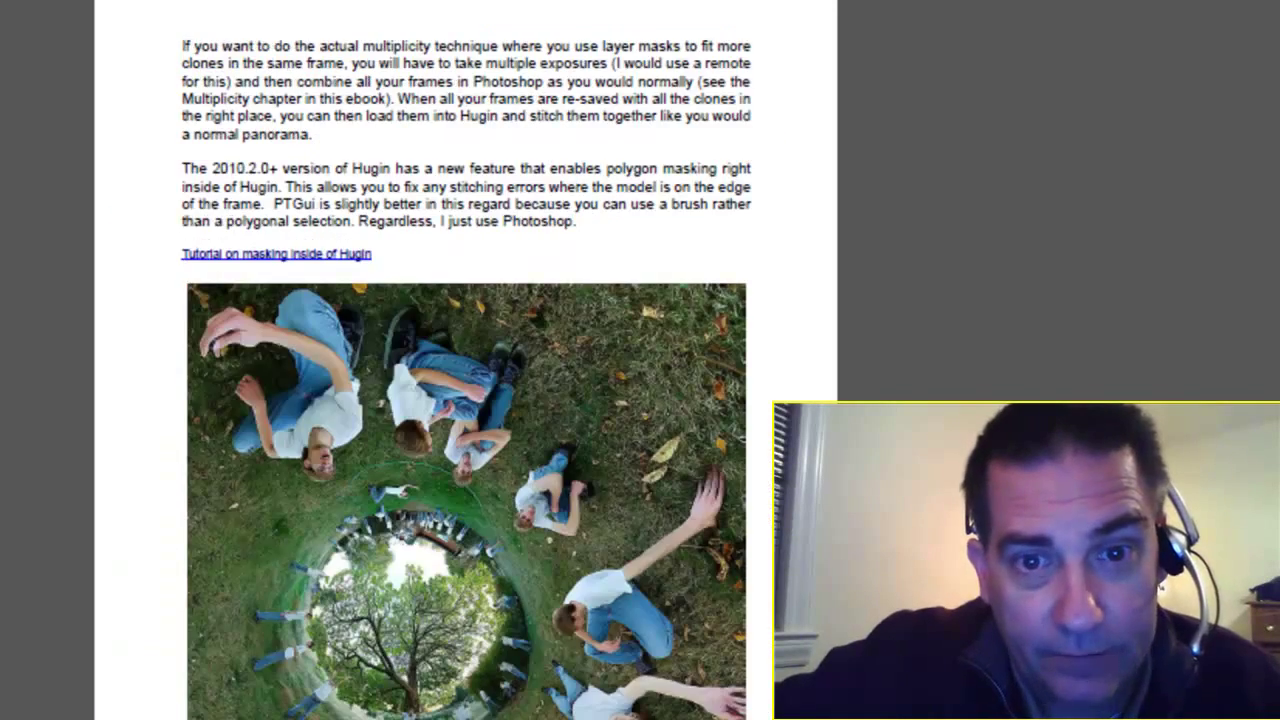
{"action": "scroll", "scroll_direction": "down", "scroll_amount": 3}
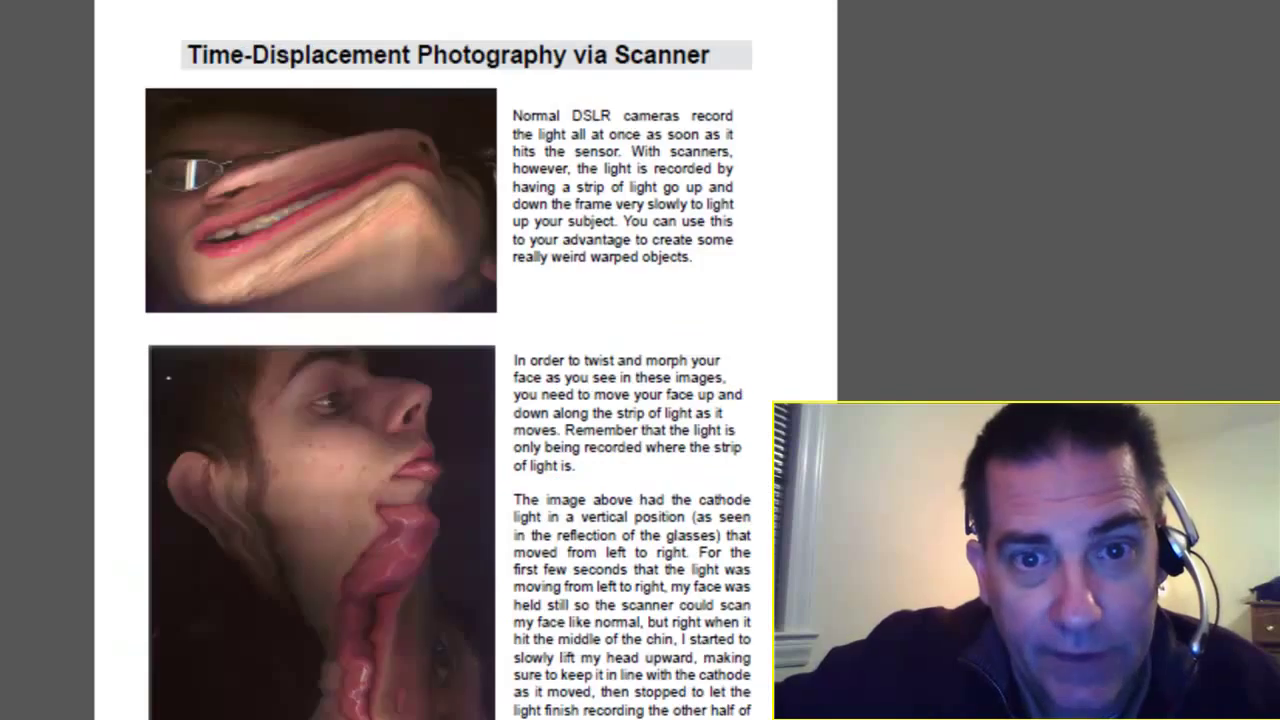
{"action": "scroll", "scroll_direction": "down", "scroll_amount": 3}
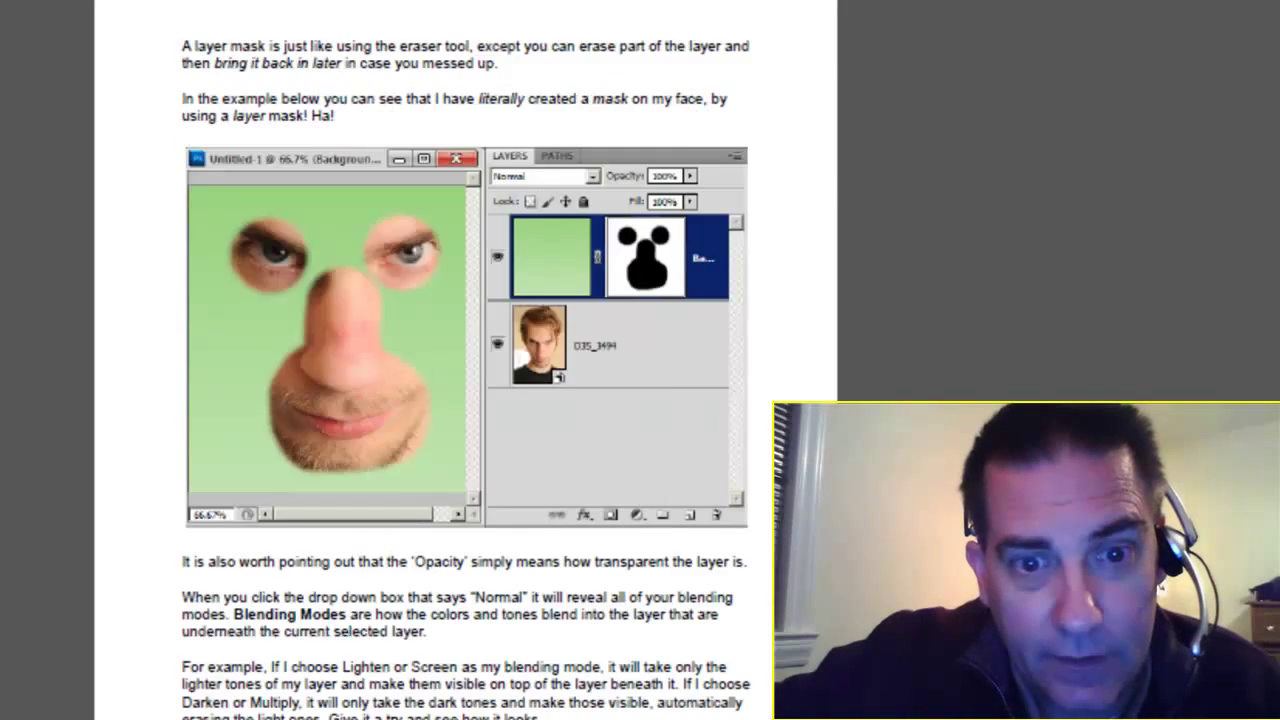
{"action": "scroll", "scroll_direction": "down", "scroll_amount": 3}
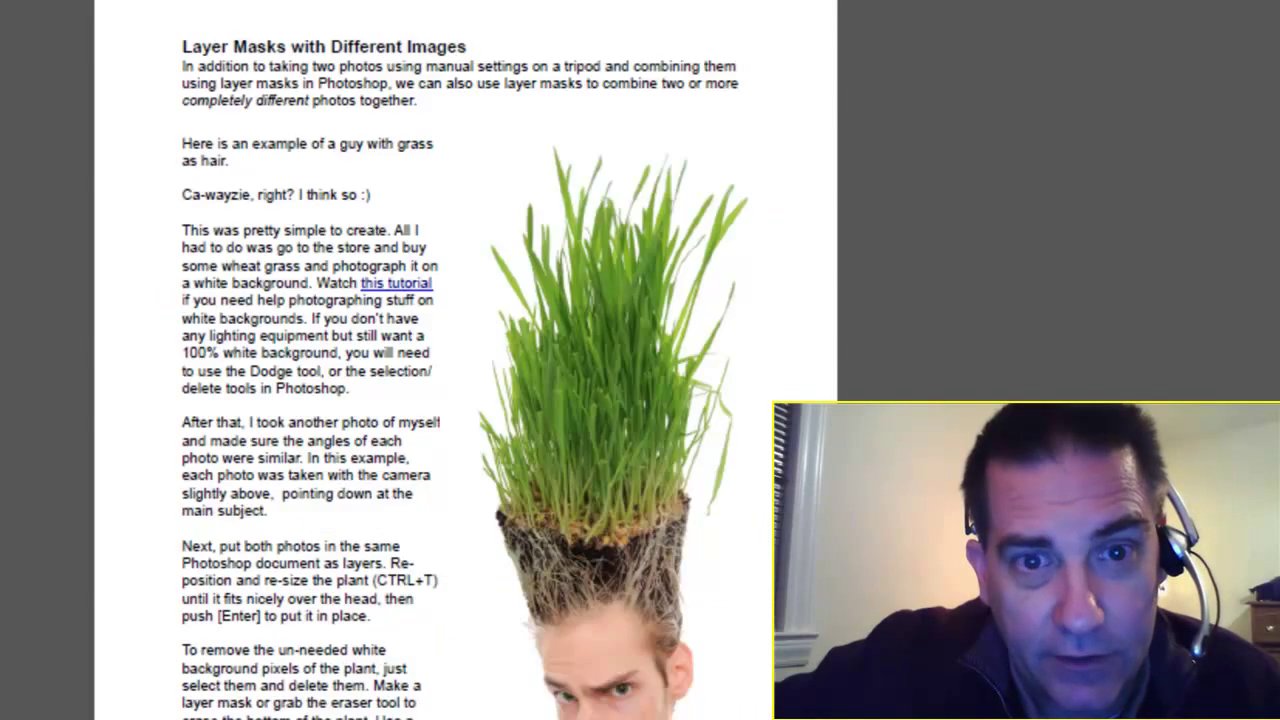
{"action": "scroll", "scroll_direction": "down", "scroll_amount": 3}
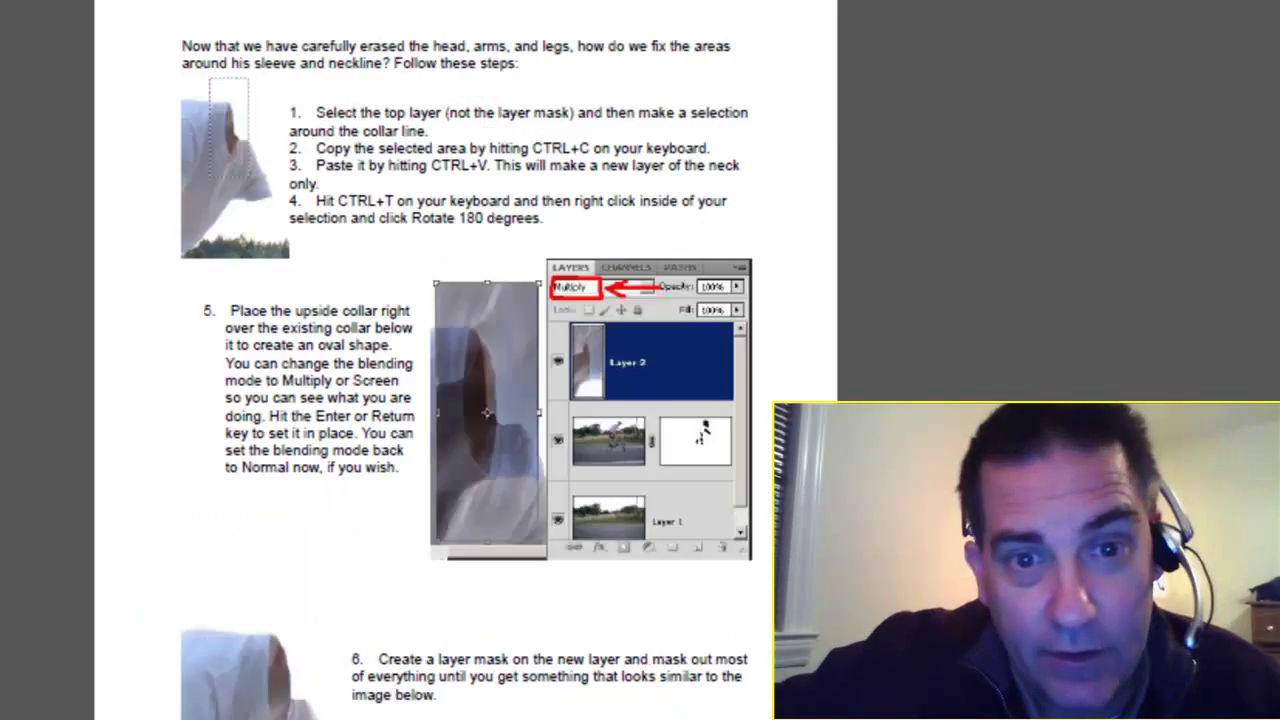
{"action": "scroll", "scroll_direction": "down", "scroll_amount": 3}
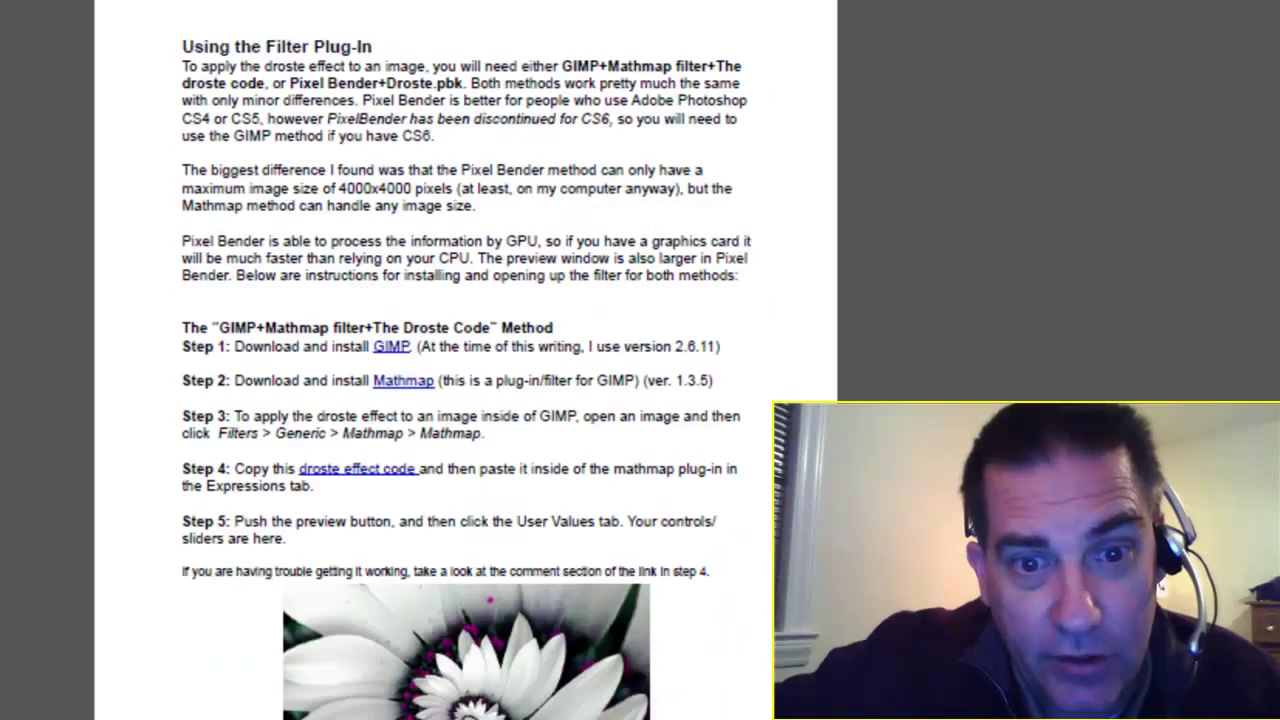
{"action": "scroll", "scroll_direction": "down", "scroll_amount": 3}
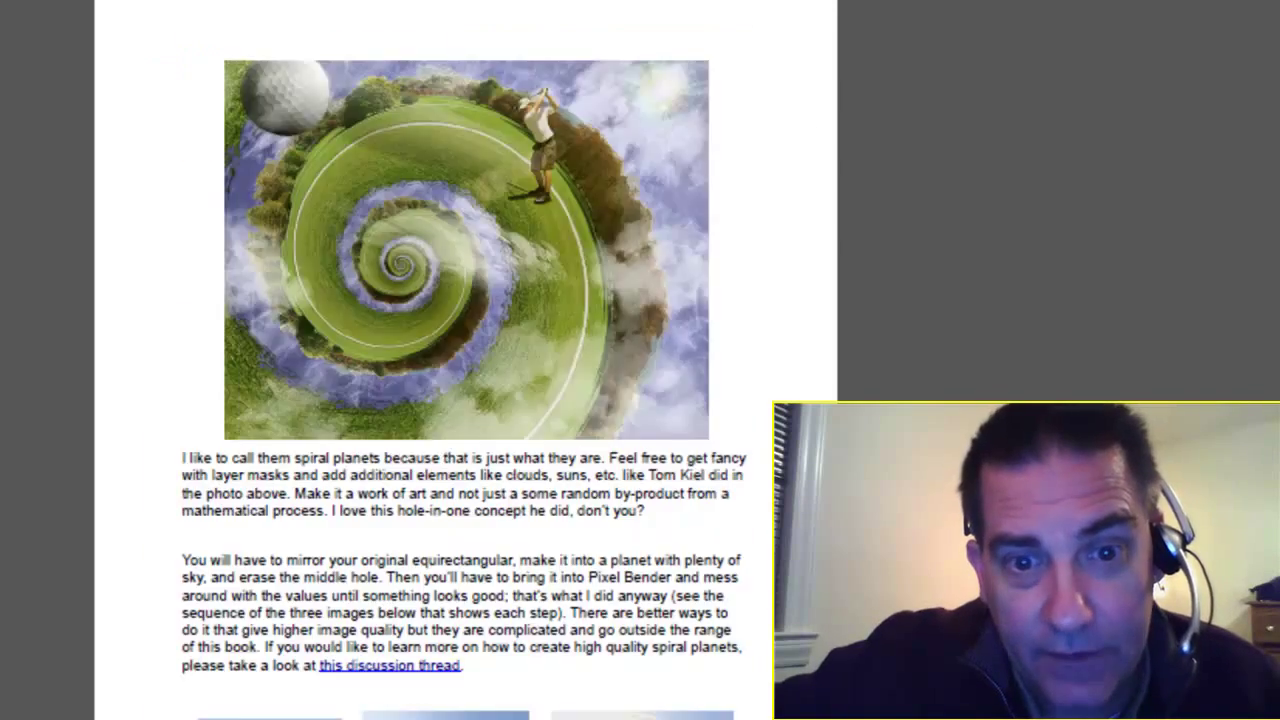
{"action": "scroll", "scroll_direction": "down", "scroll_amount": 3}
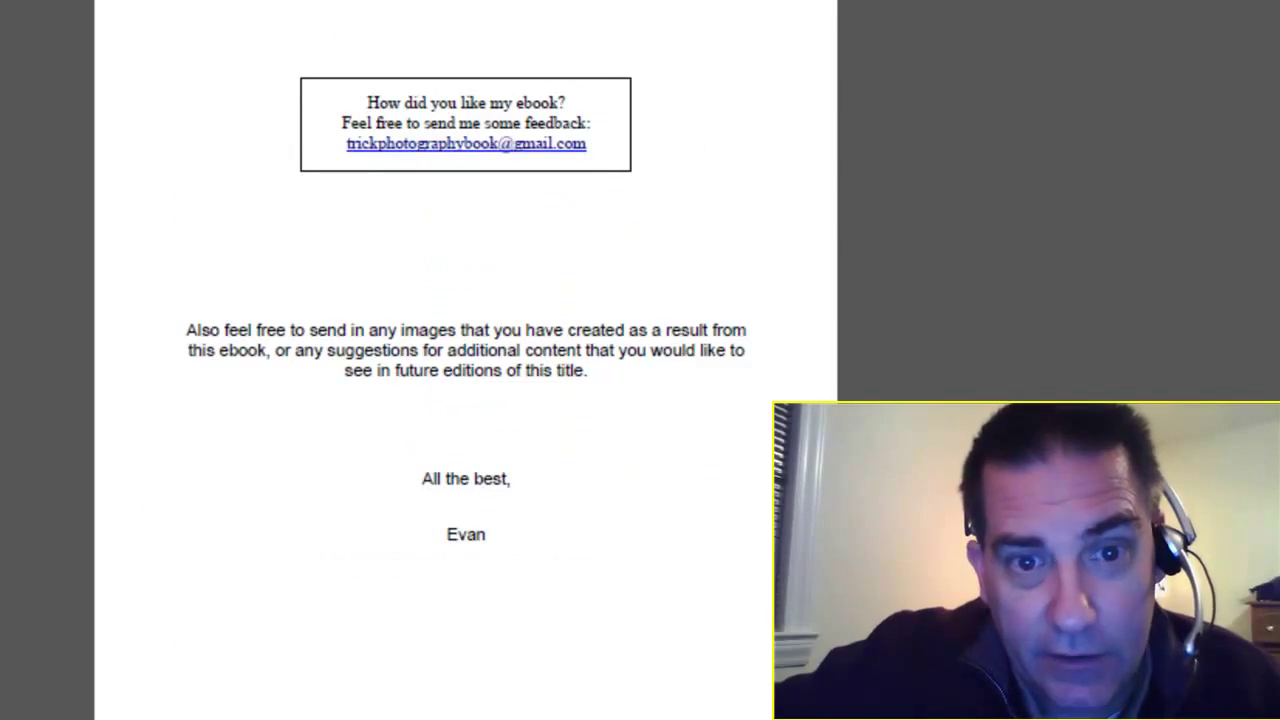